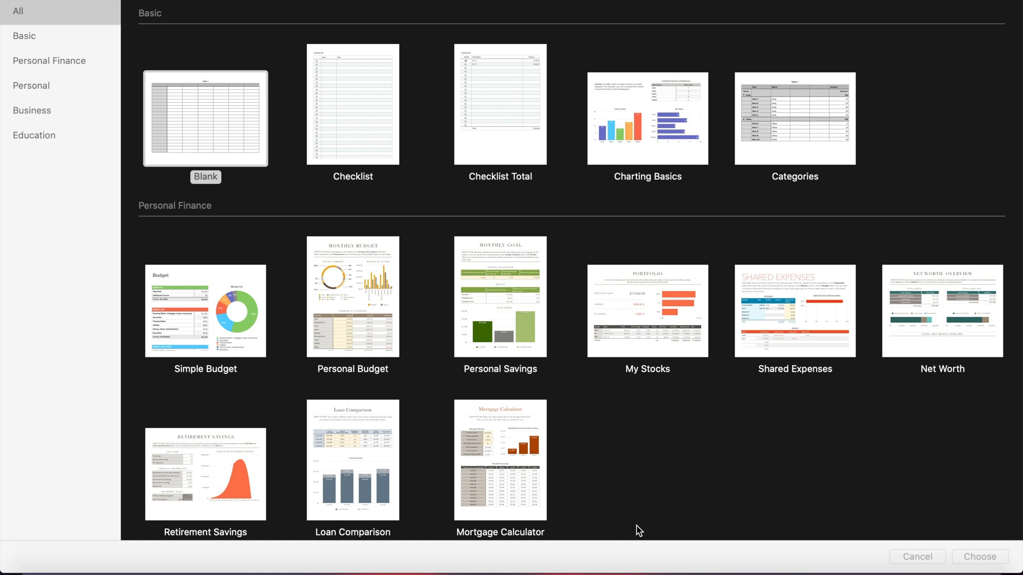
mouse_move(492, 525)
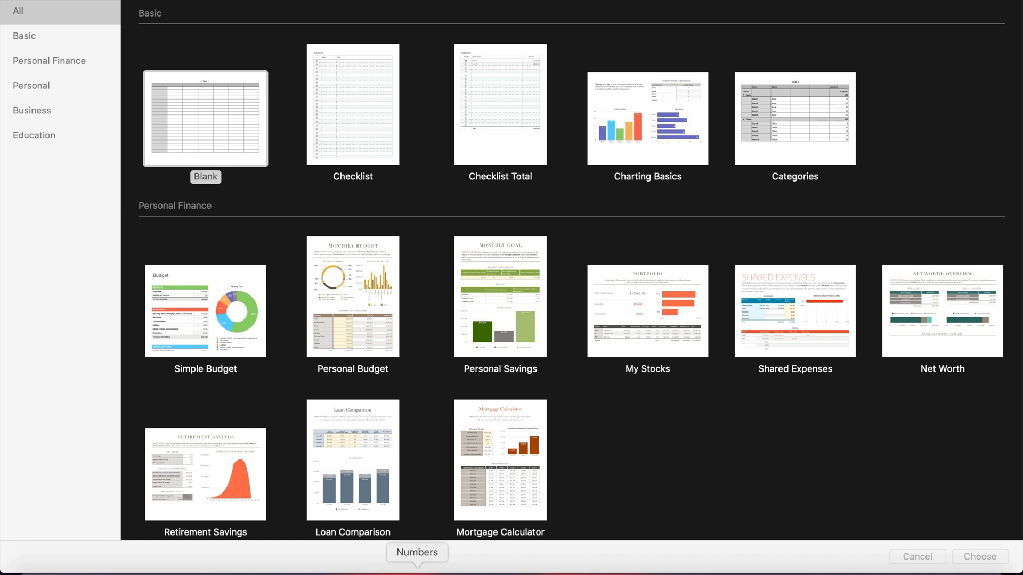
mouse_move(565, 518)
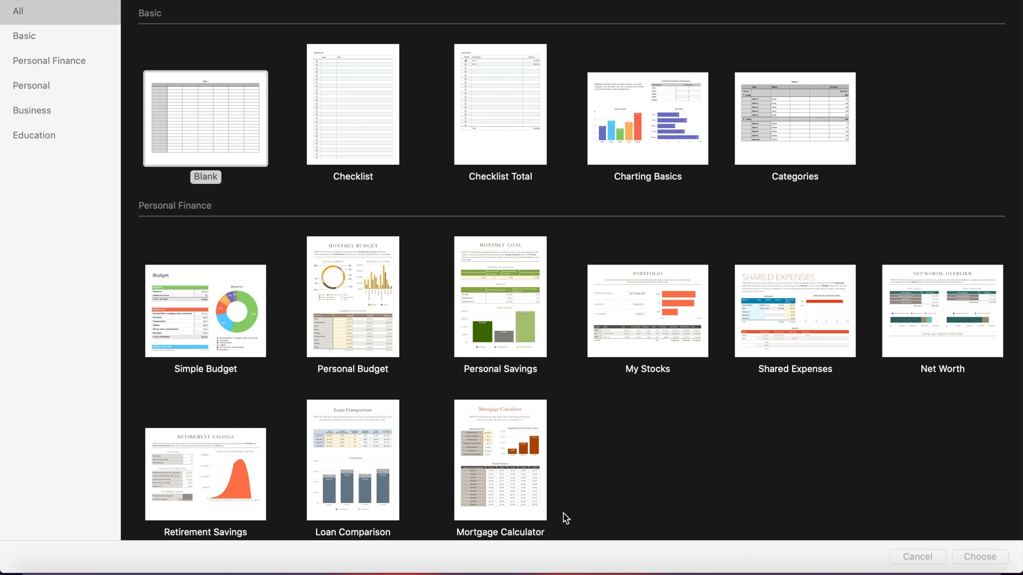
mouse_move(241, 403)
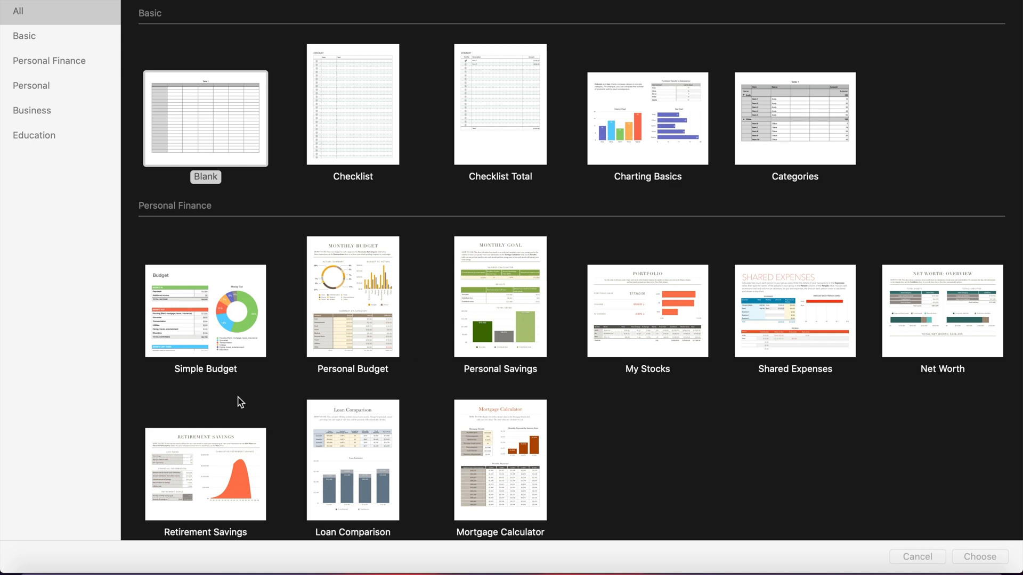
mouse_move(393, 373)
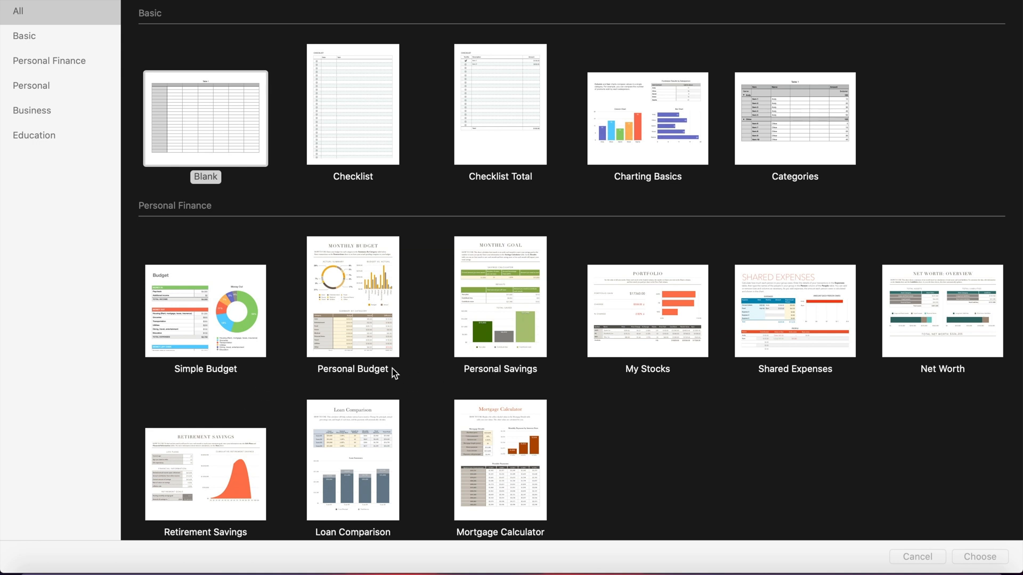
mouse_move(682, 409)
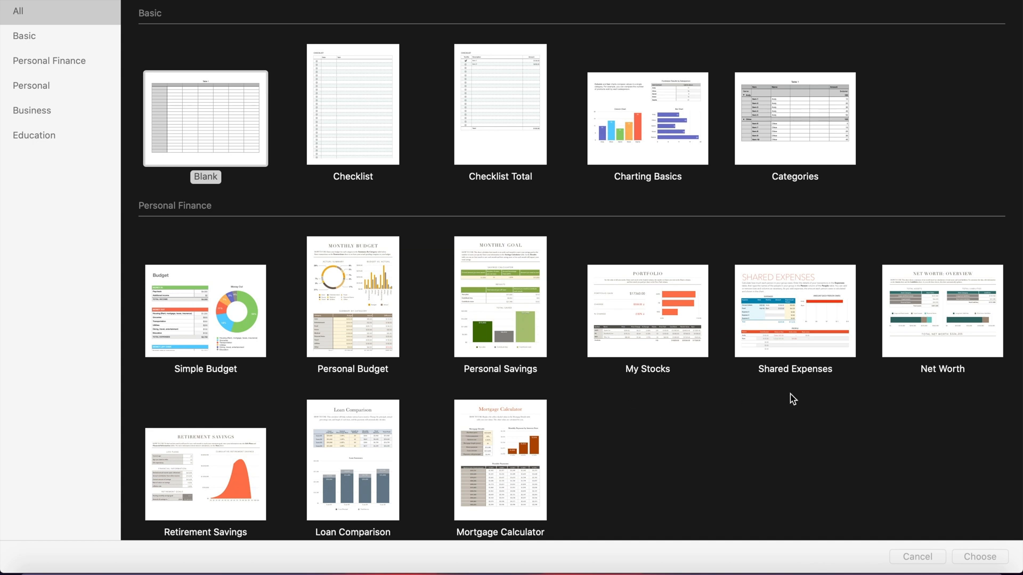
Step: Create a new spreadsheet from the Simple Budget template in the template chooser
scroll("down", 3)
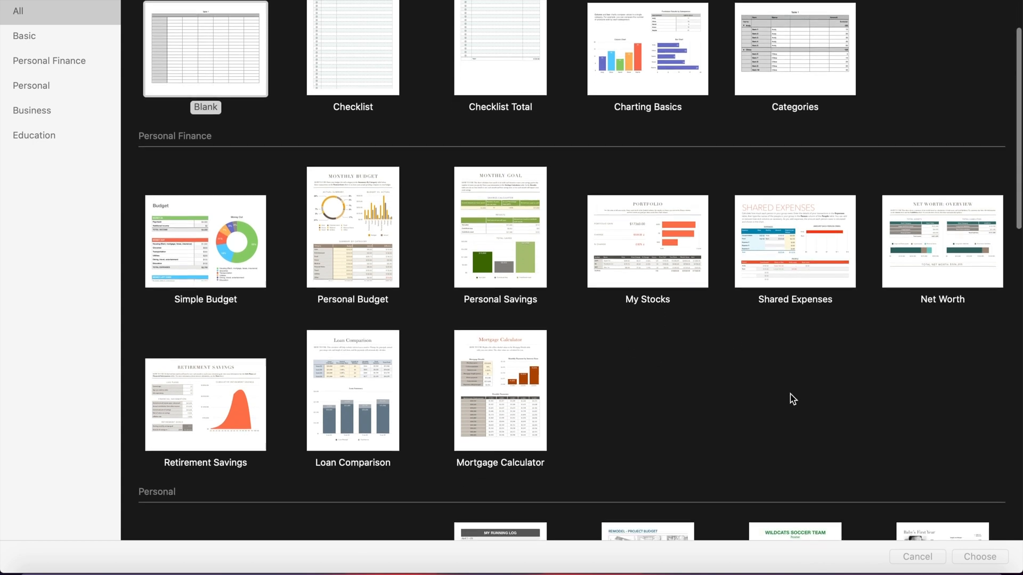
scroll("down", 3)
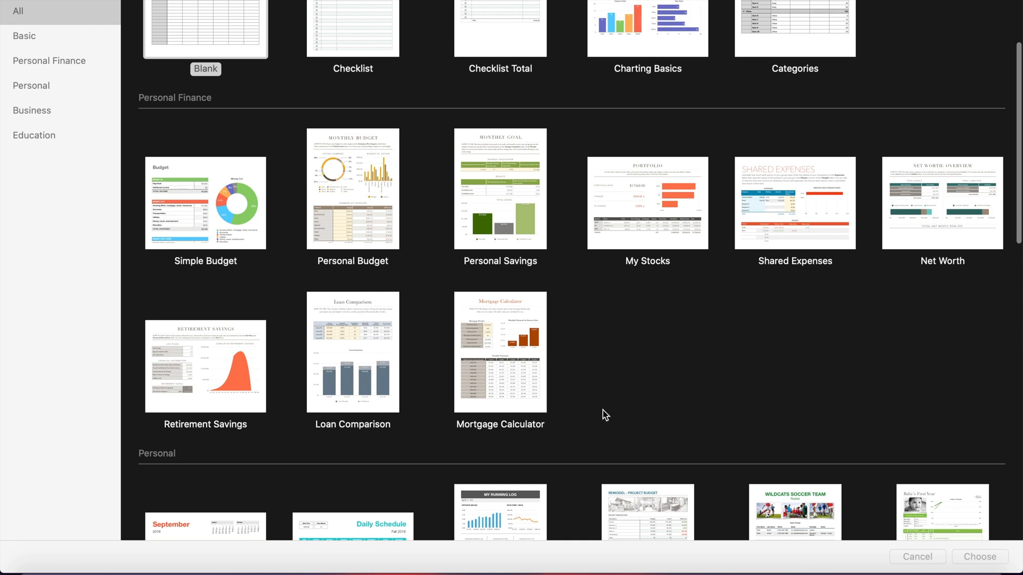
mouse_move(576, 410)
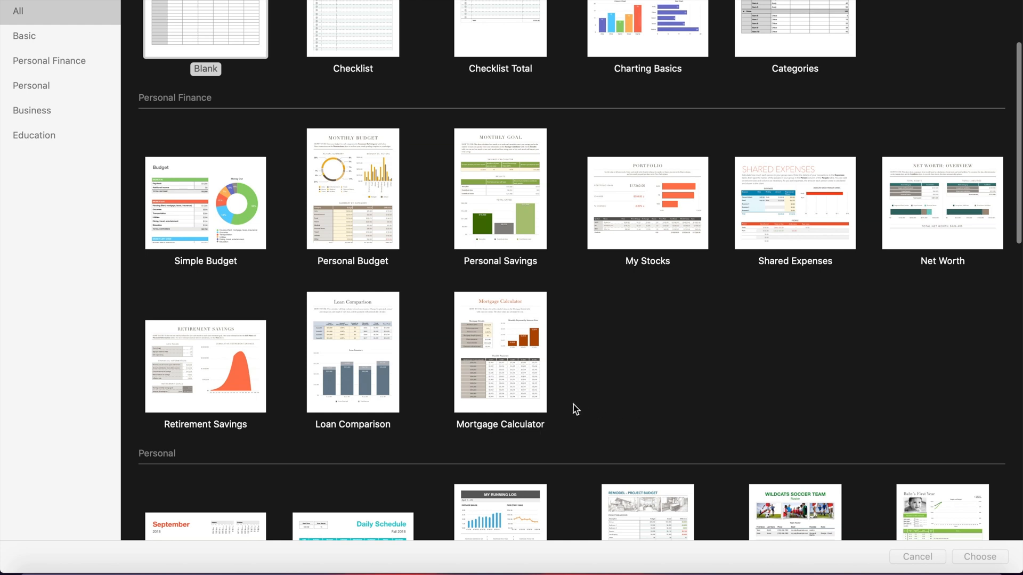
scroll("down", 3)
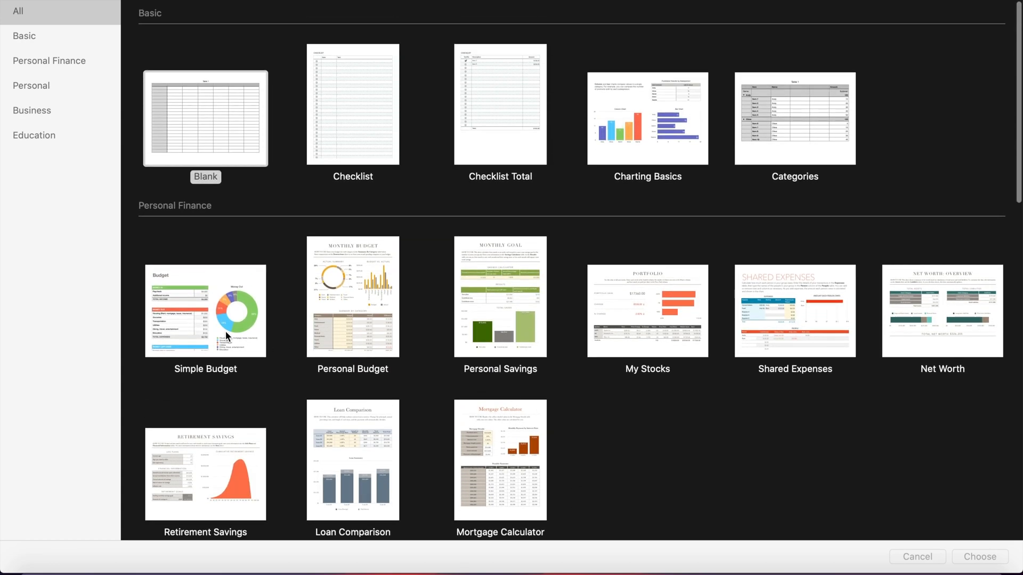
left_click(205, 119)
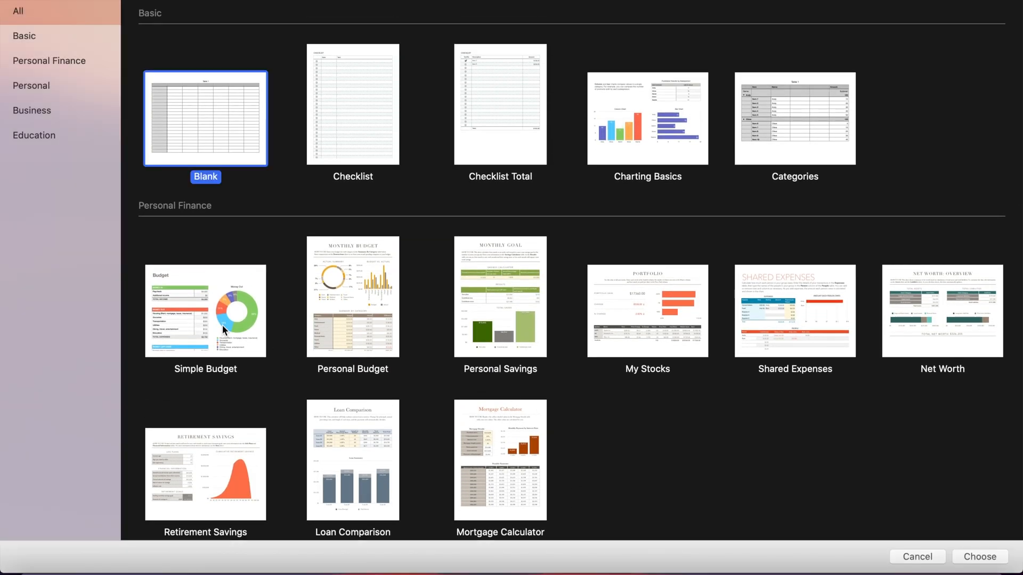
left_click(205, 311)
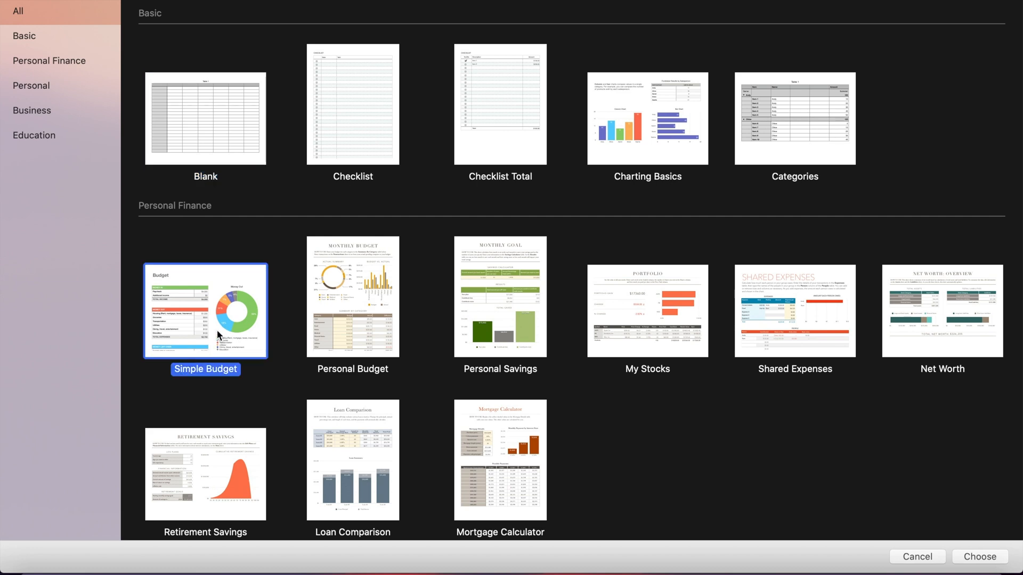
left_click(979, 556)
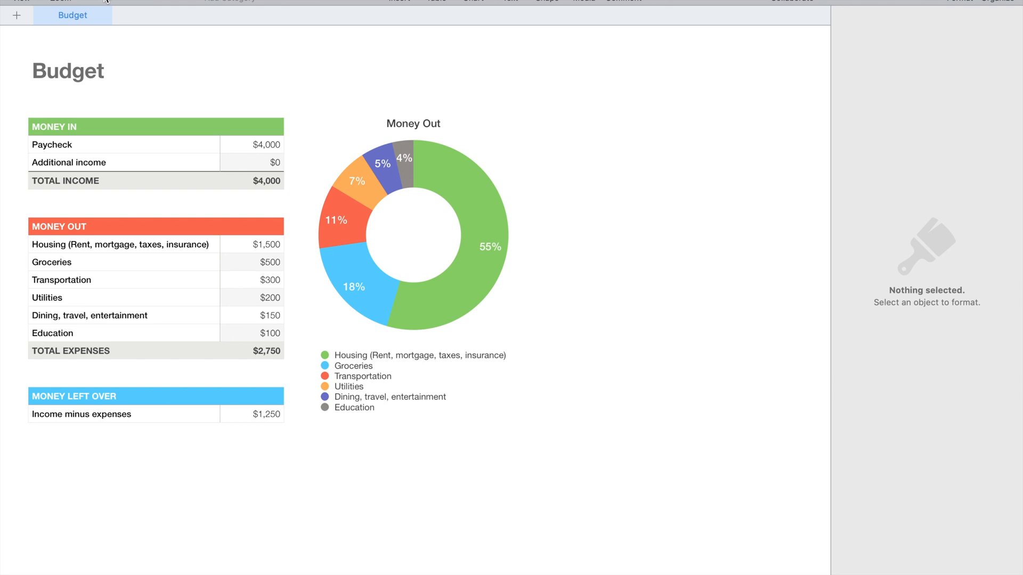
mouse_move(401, 108)
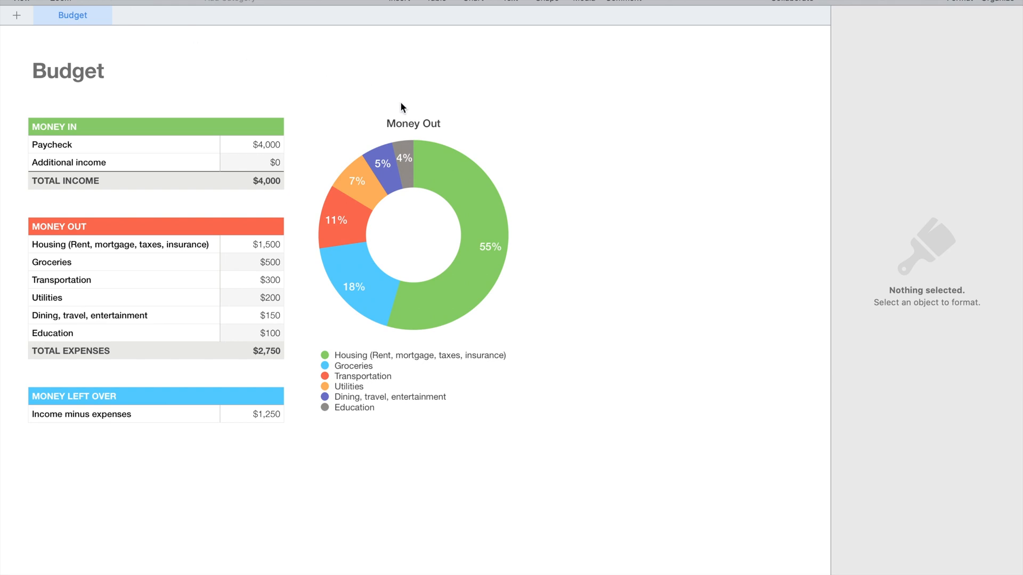
mouse_move(395, 250)
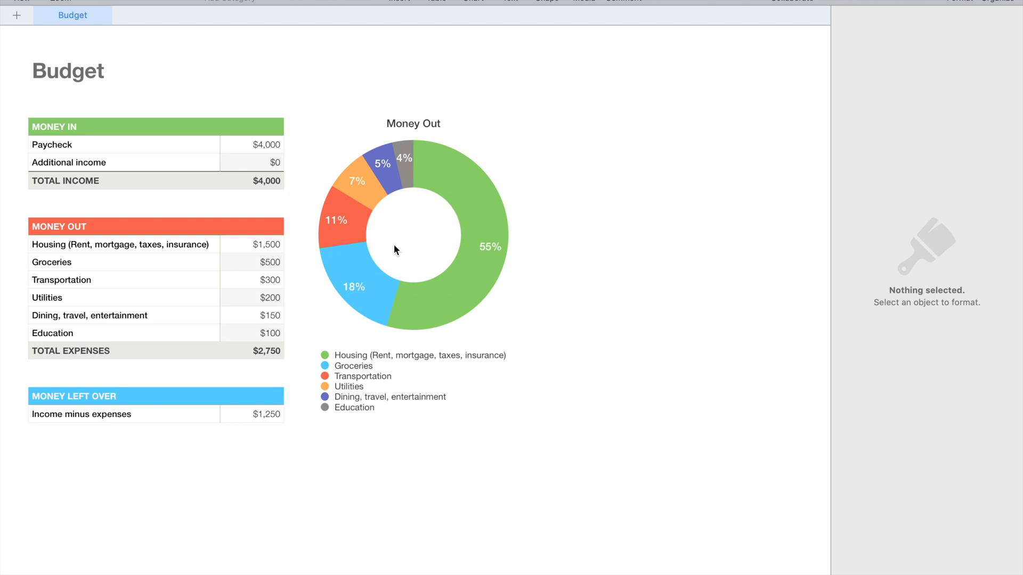
mouse_move(404, 225)
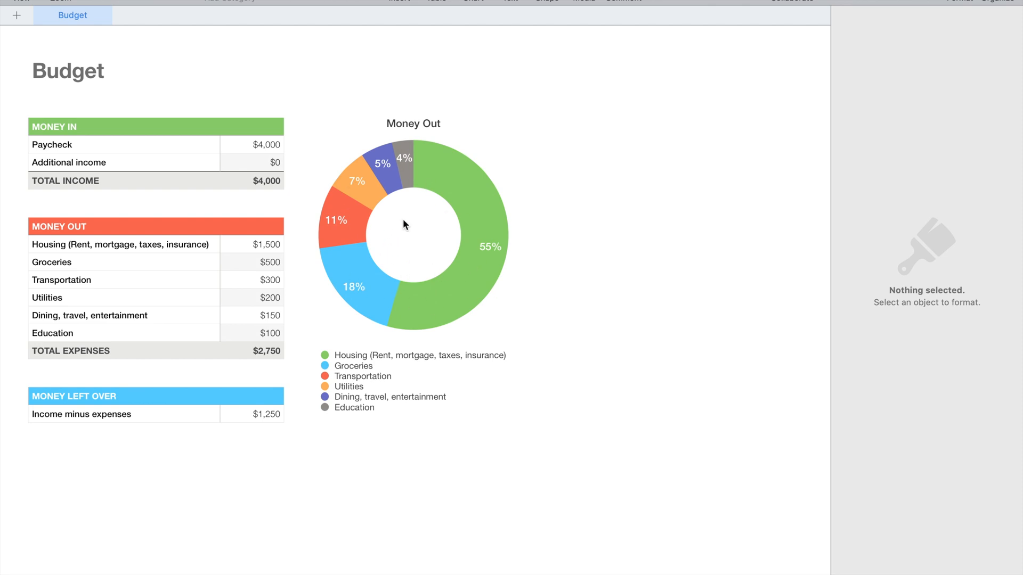
mouse_move(251, 240)
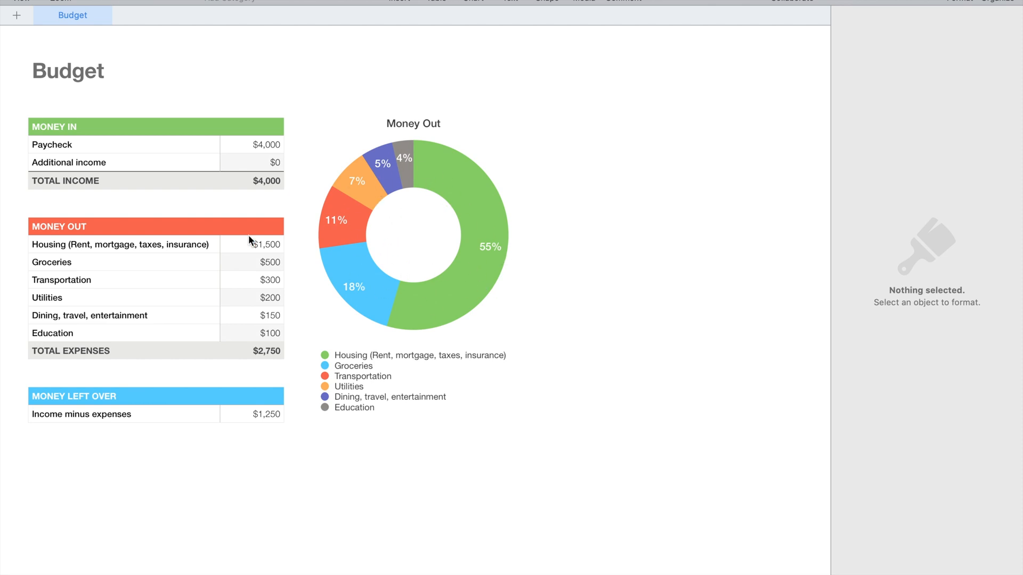
mouse_move(46, 253)
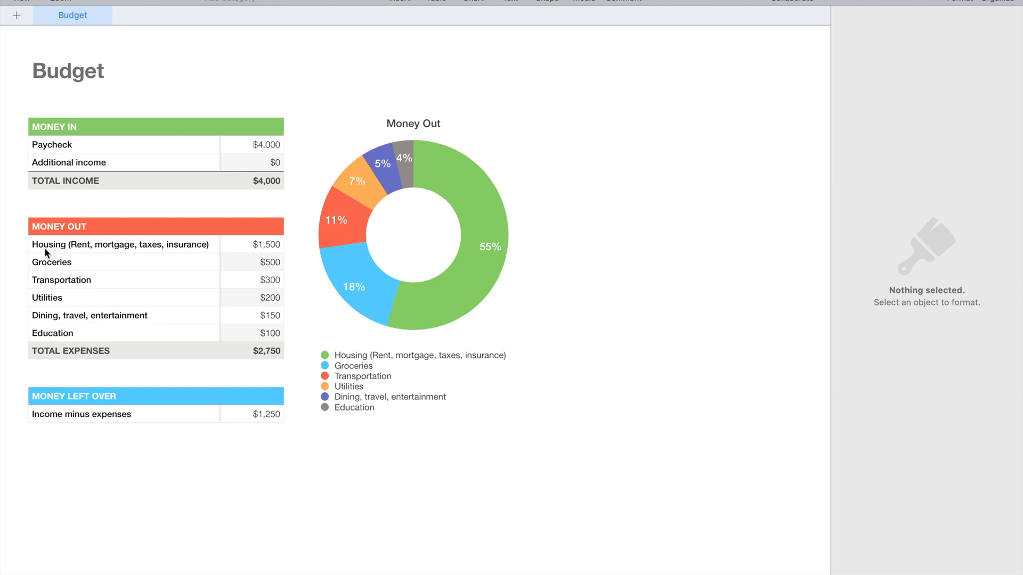
mouse_move(91, 255)
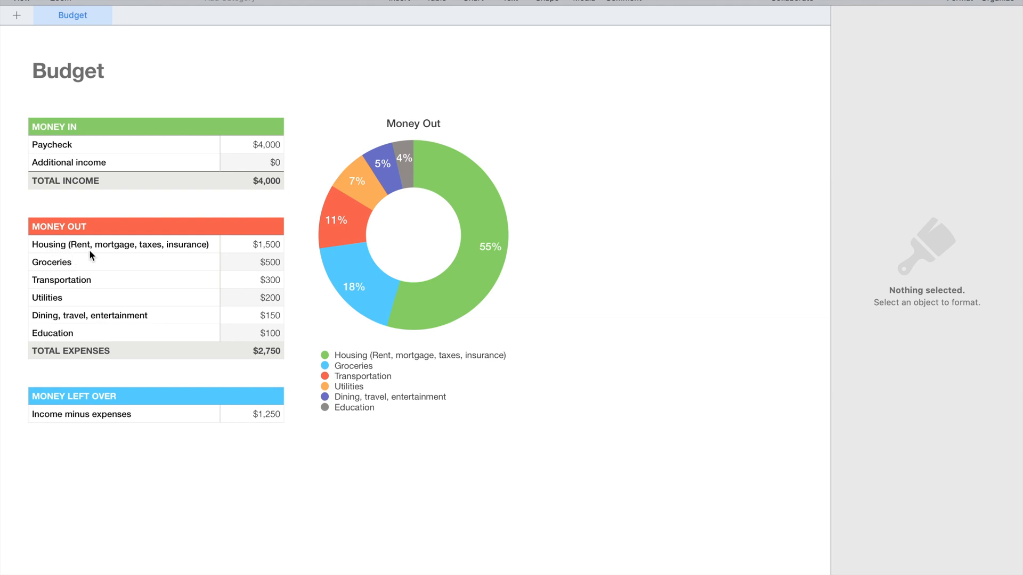
mouse_move(95, 278)
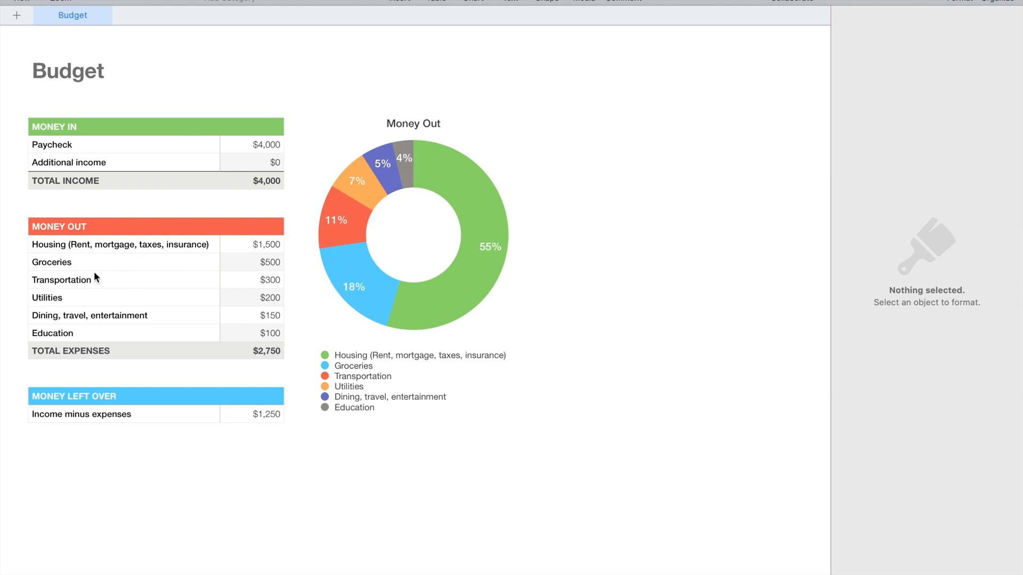
mouse_move(78, 302)
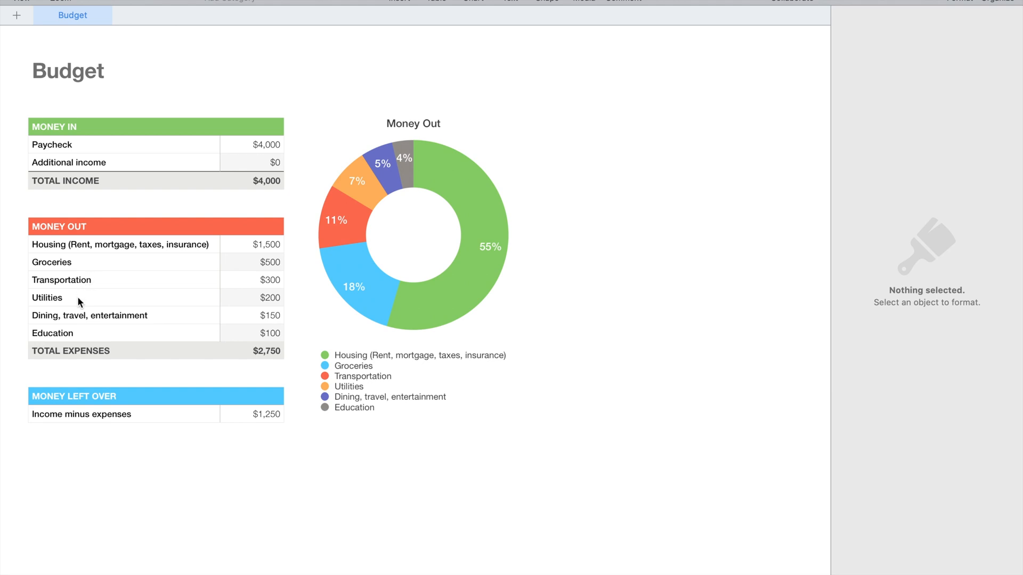
mouse_move(157, 327)
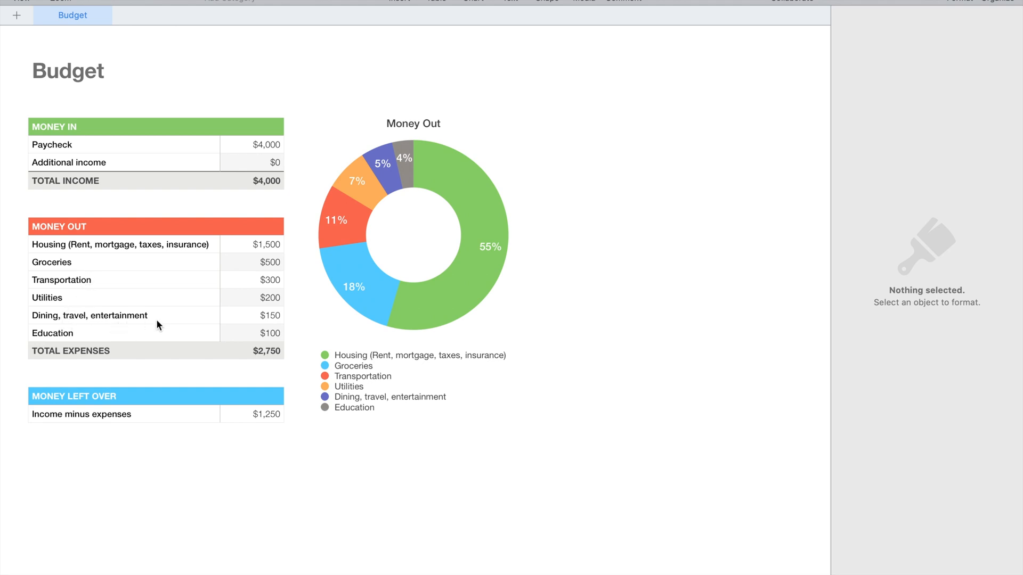
mouse_move(94, 342)
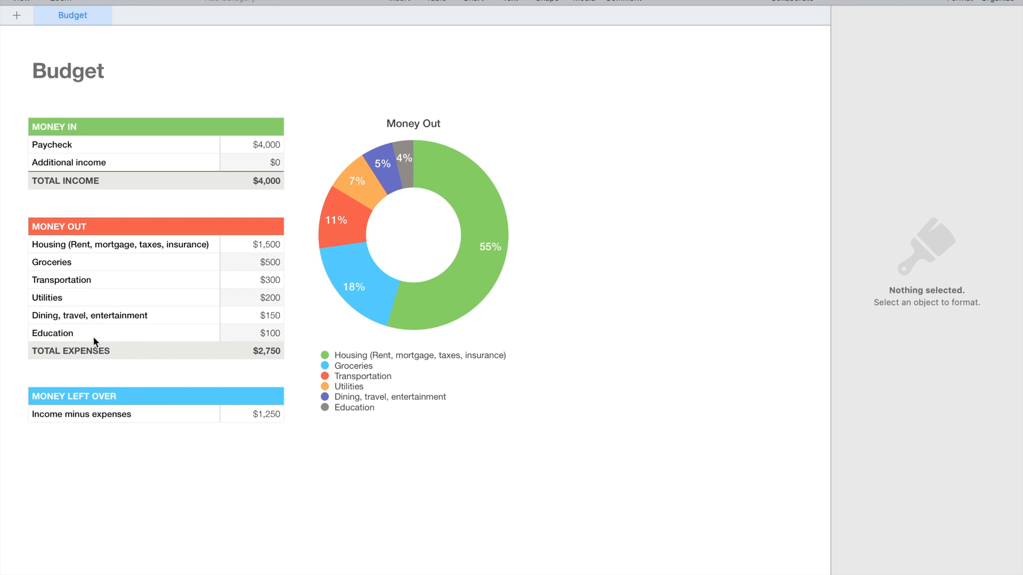
mouse_move(96, 307)
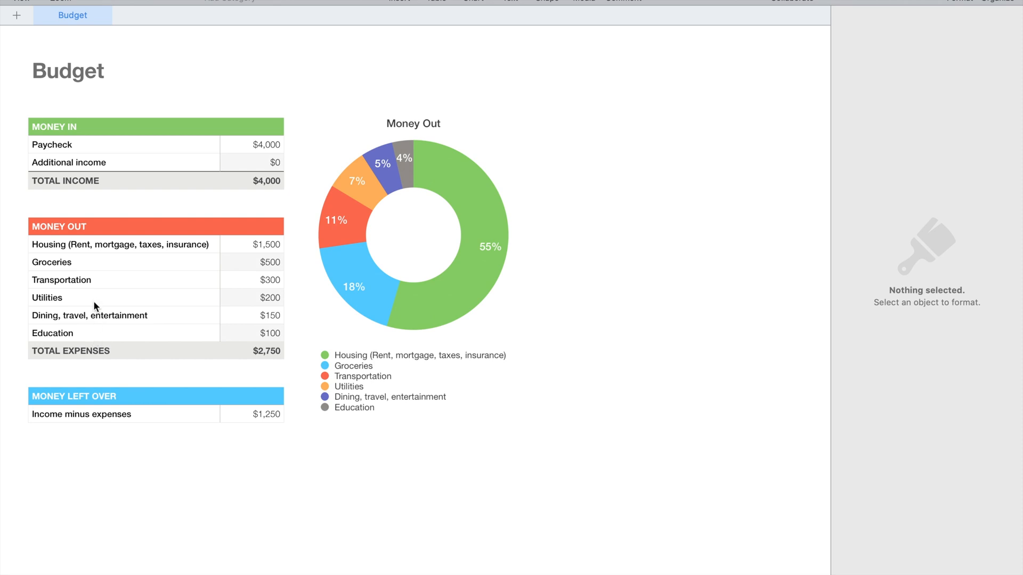
mouse_move(58, 168)
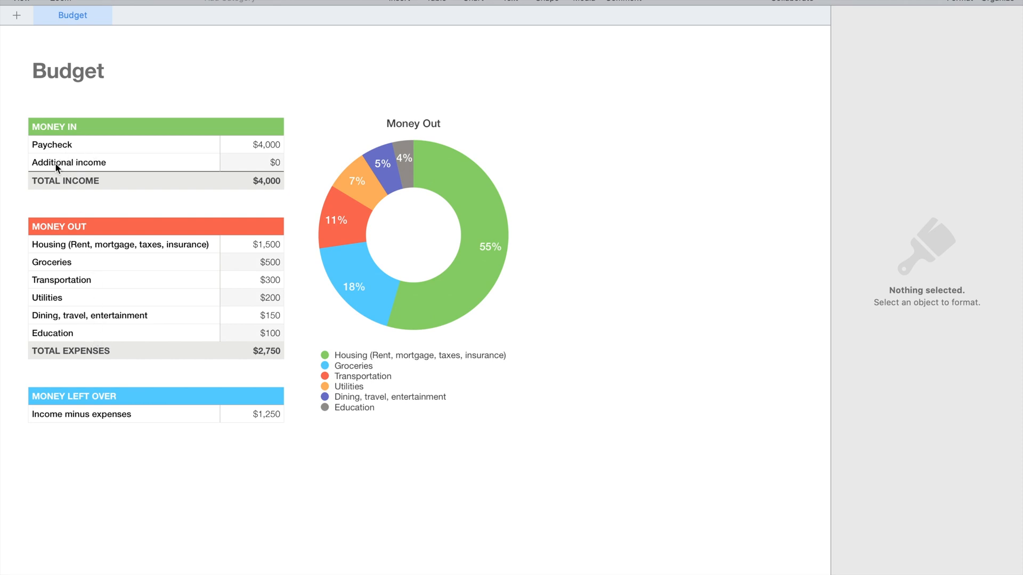
mouse_move(244, 181)
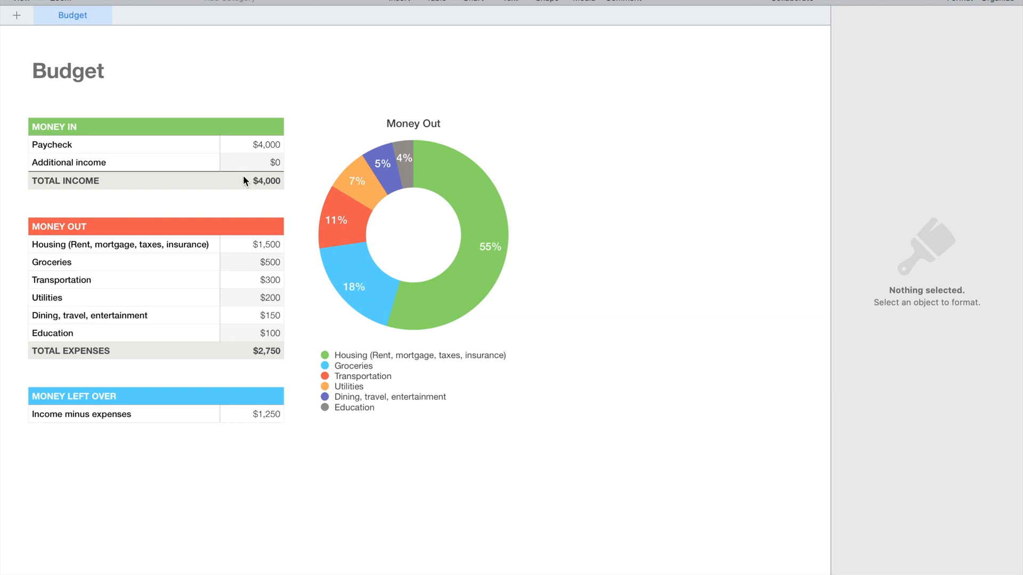
mouse_move(246, 173)
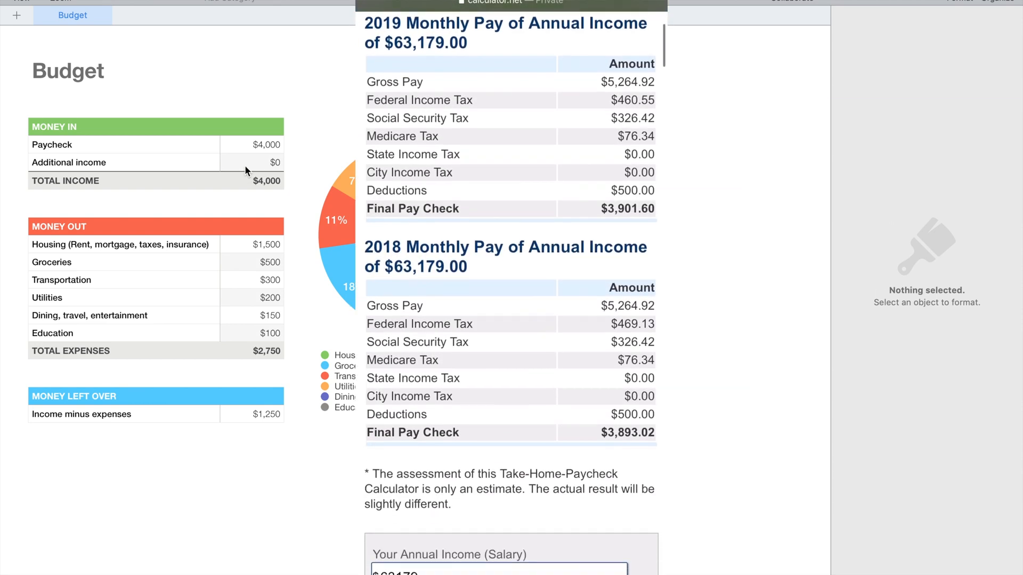
scroll("down", 3)
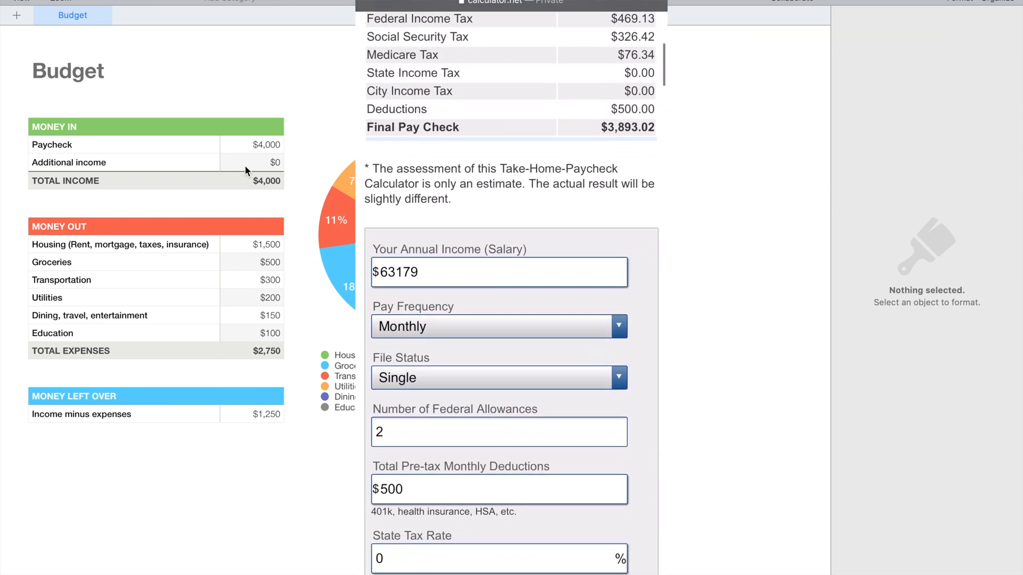
scroll("down", 3)
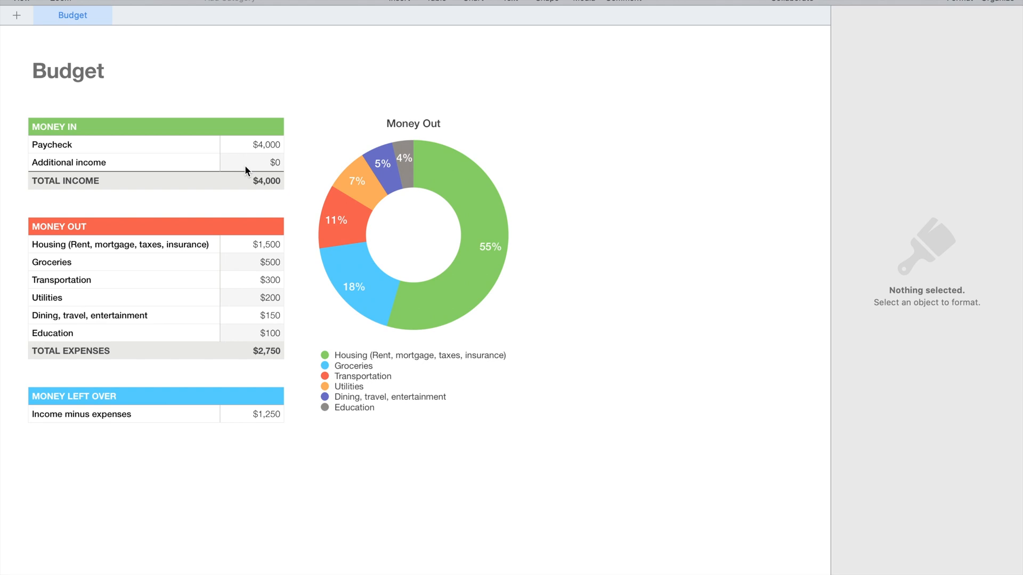
mouse_move(279, 150)
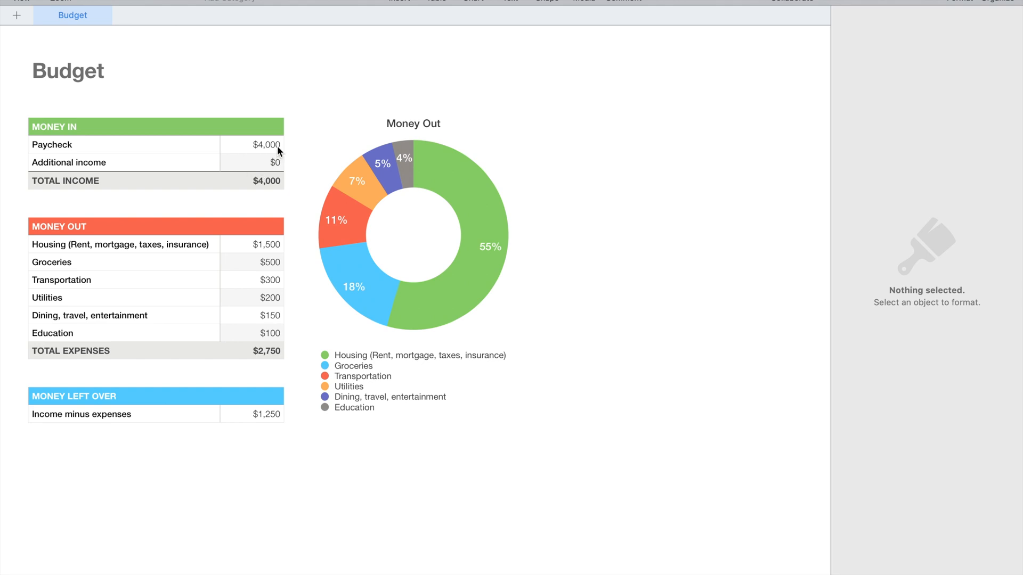
Step: Set Paycheck to $3,902 and clear the old Housing amount for retyping
left_click(267, 145)
type("$3")
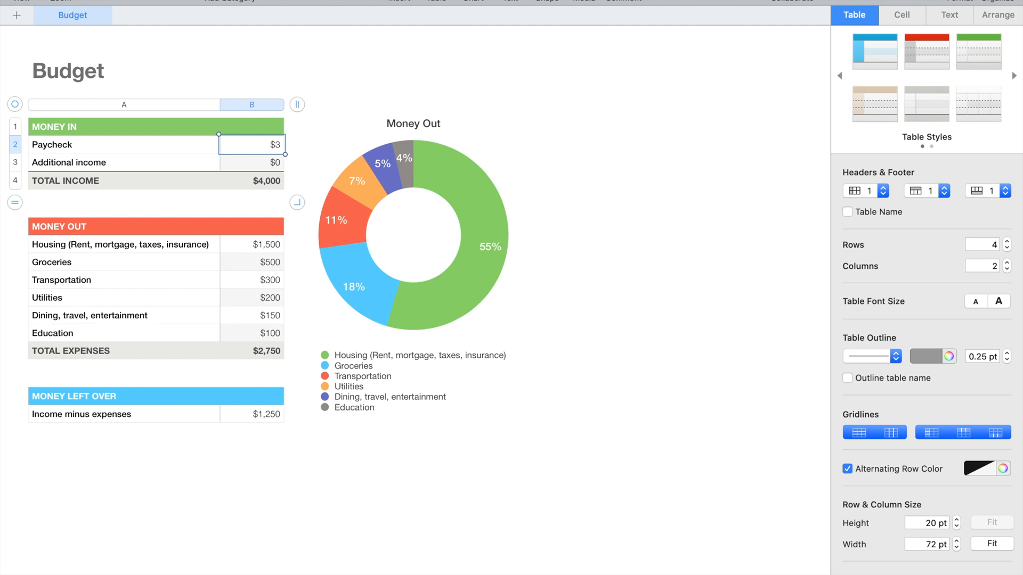
type("902")
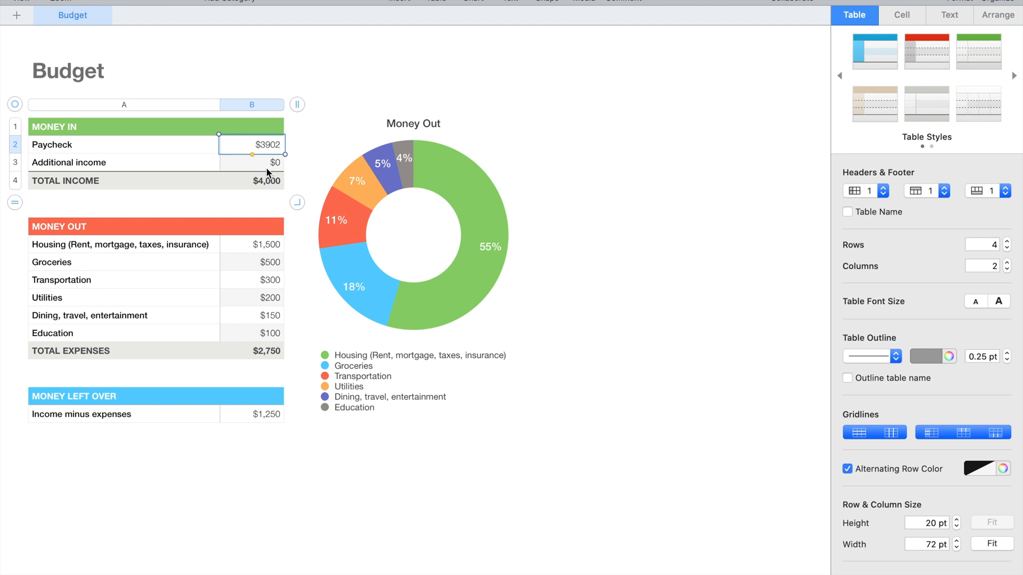
left_click(264, 245)
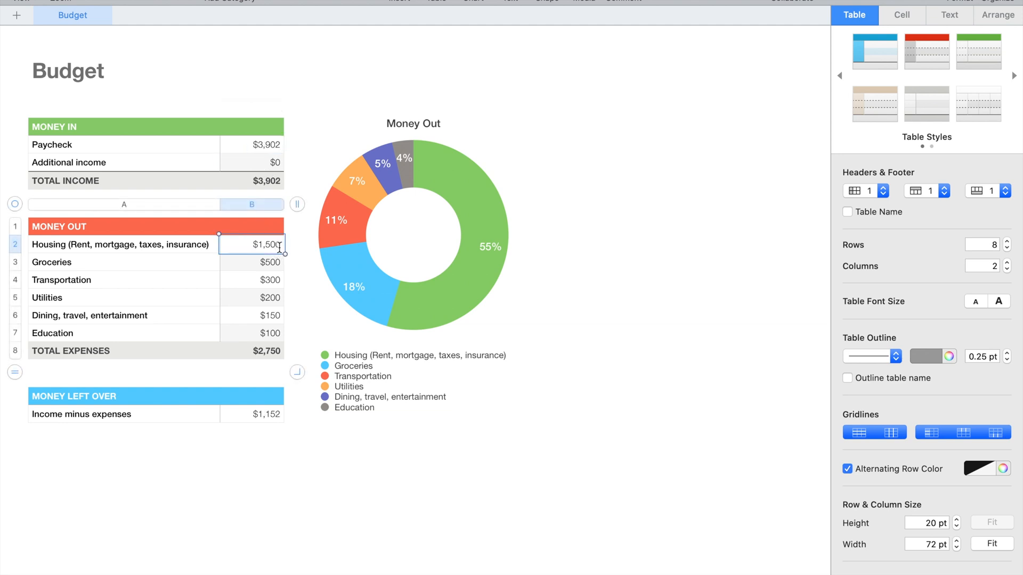
key("Backspace")
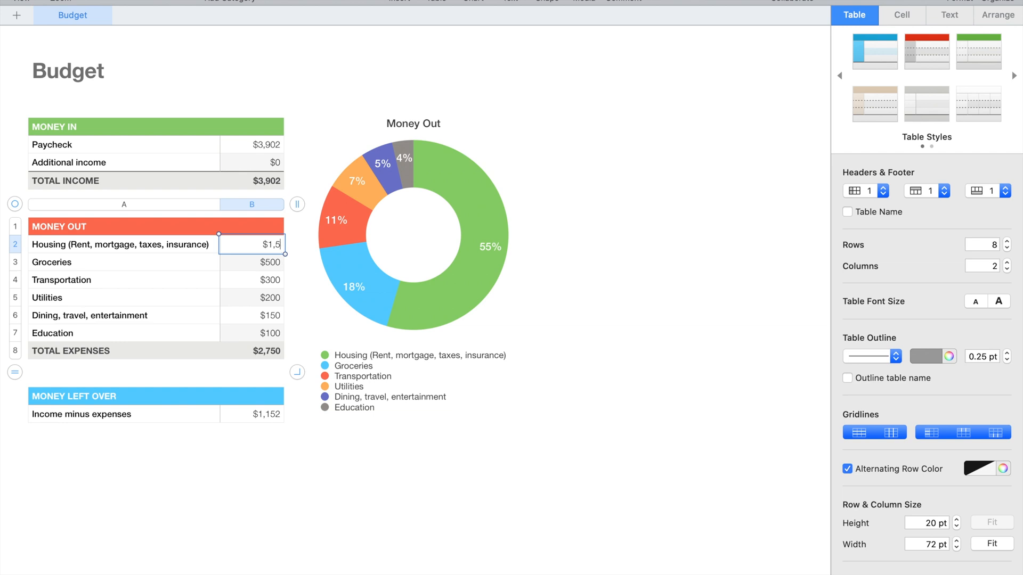
key("Backspace")
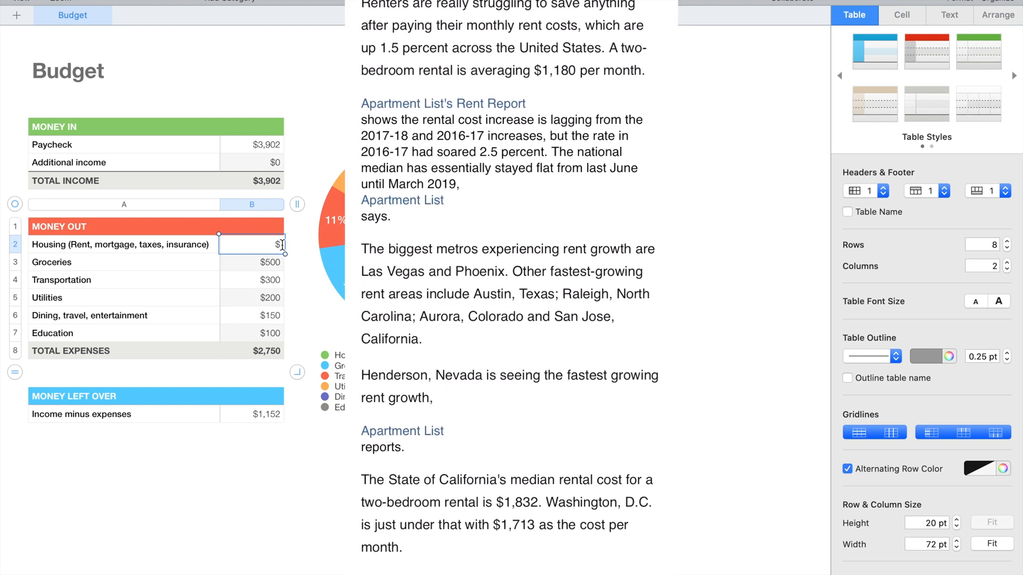
Step: Begin entering $1,180 as the Housing amount after checking the rent article
scroll("down", 3)
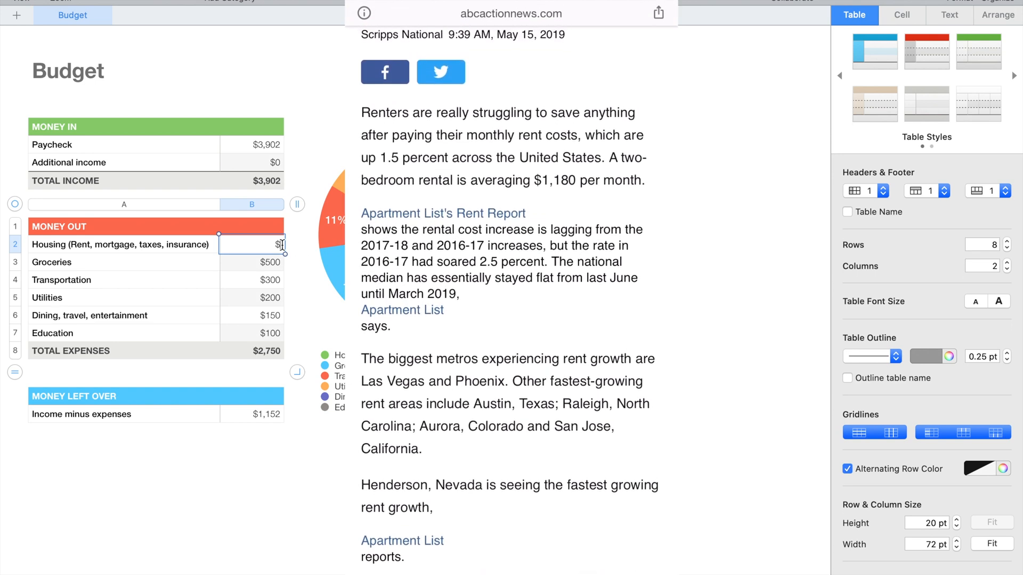
type("1180")
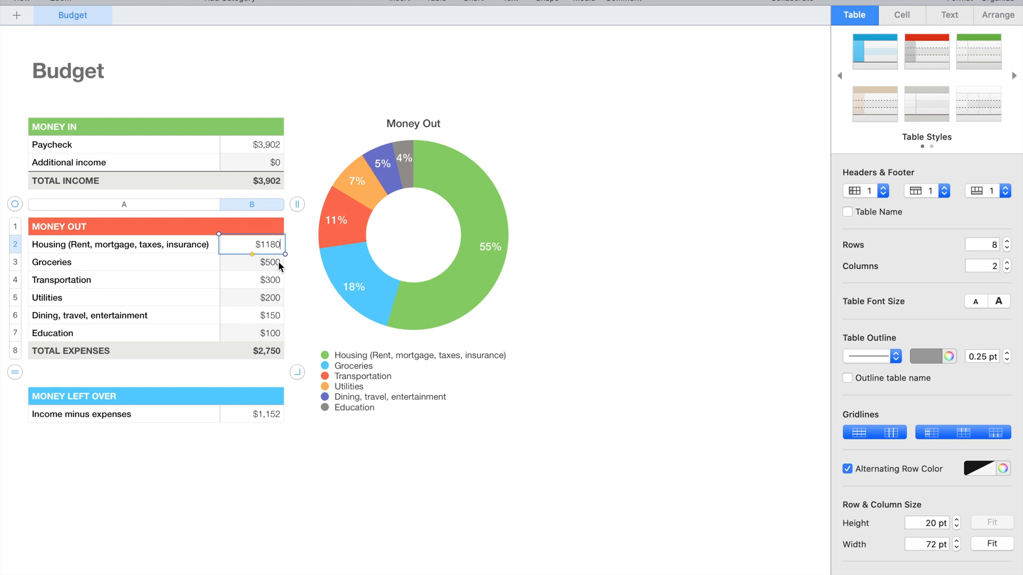
mouse_move(279, 270)
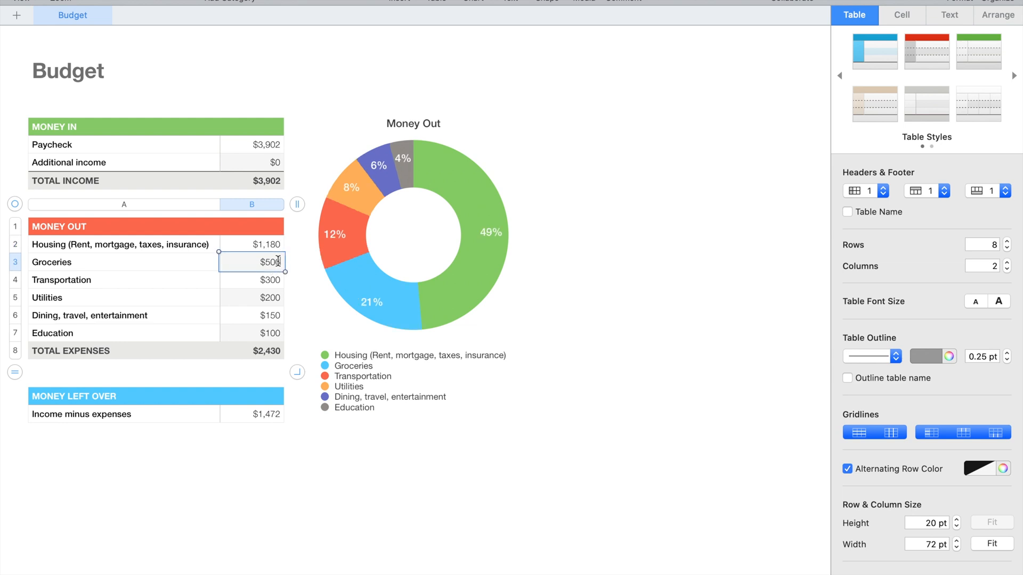
Step: Replace the Groceries amount with $300
key("Backspace")
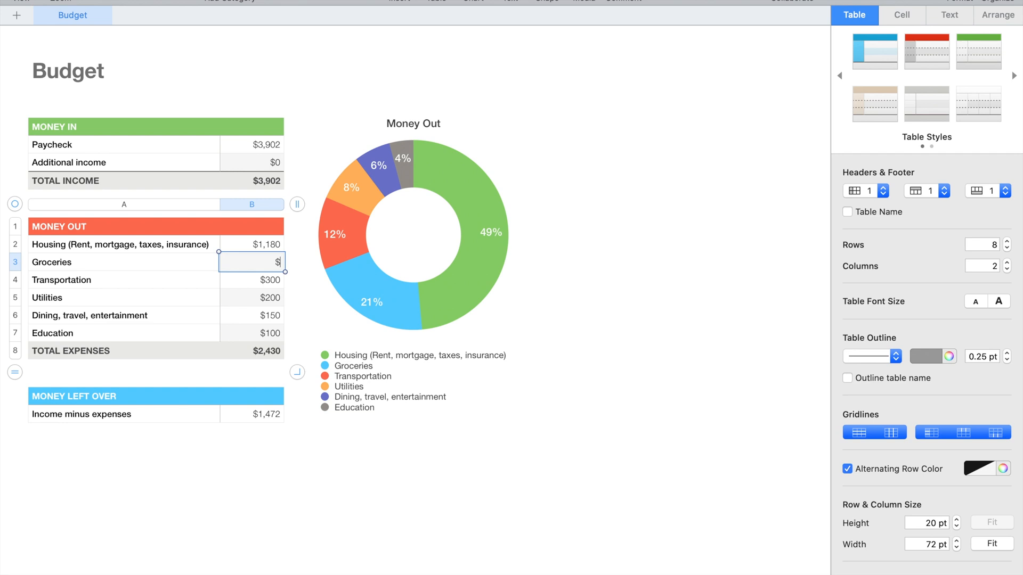
type("300")
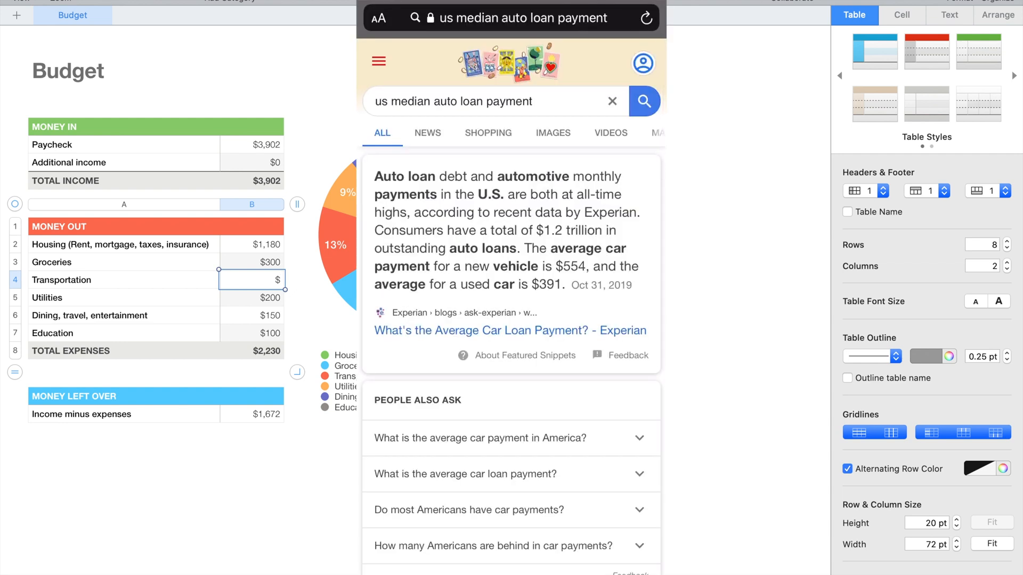
Step: Confirm Transportation at $473 after reviewing average car loan payments
scroll("down", 3)
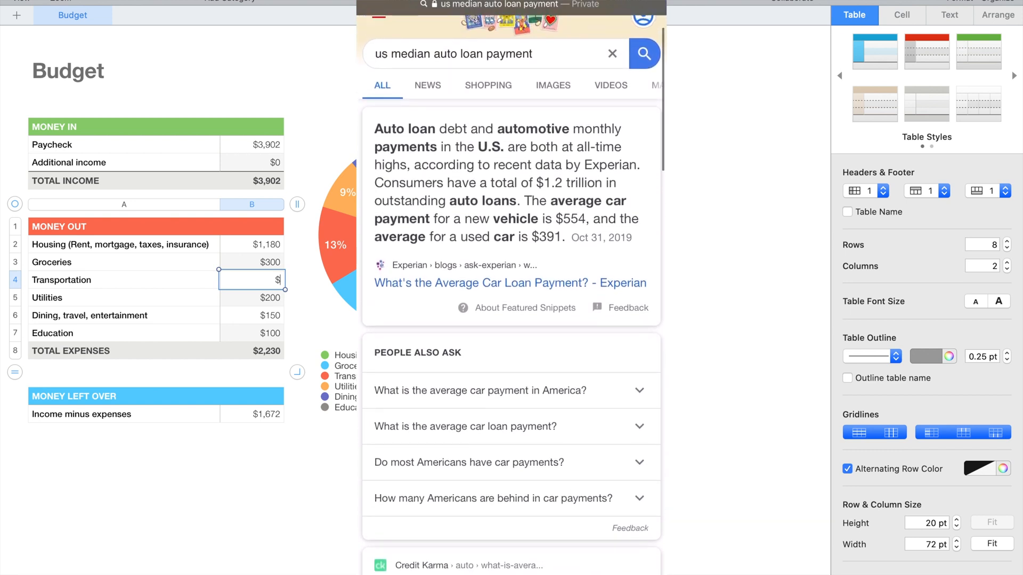
scroll("down", 3)
type("473")
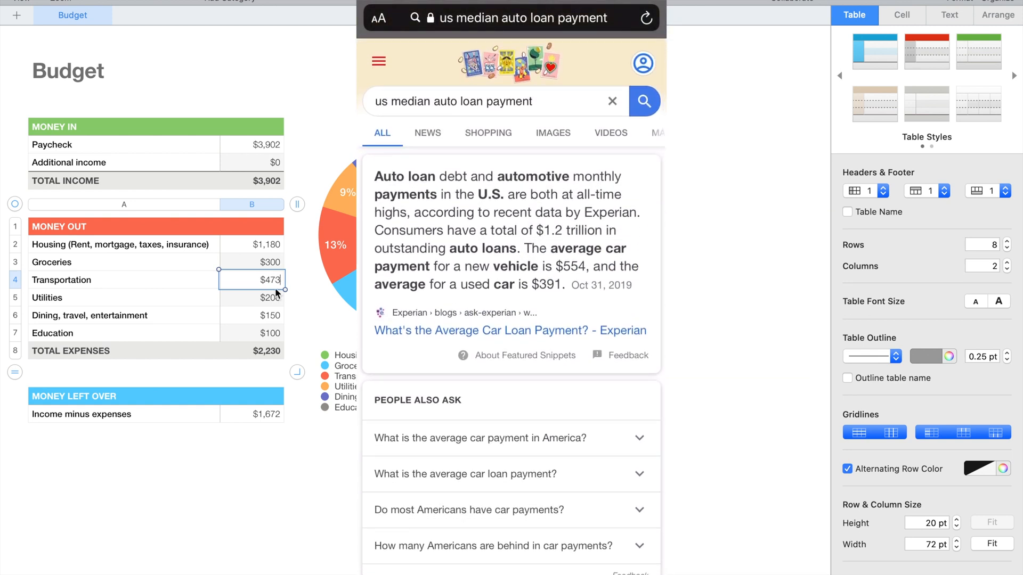
left_click(269, 297)
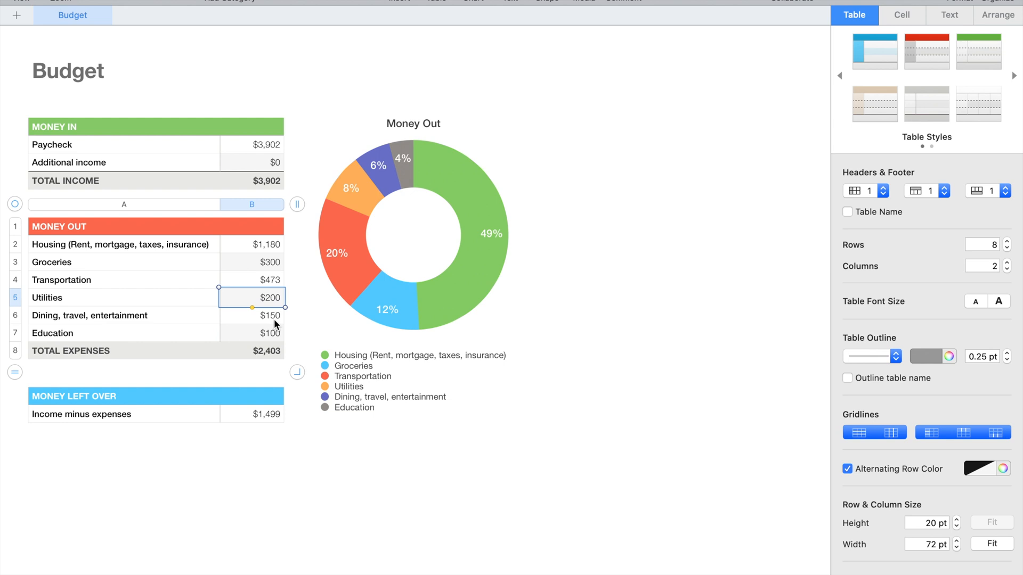
Step: Replace the Education amount with $250
left_click(252, 315)
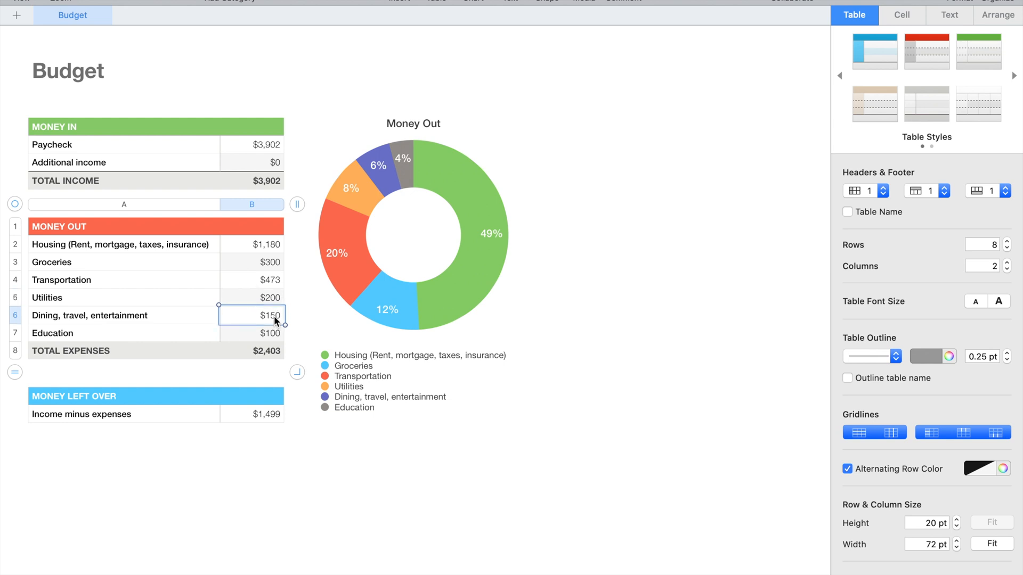
left_click(269, 334)
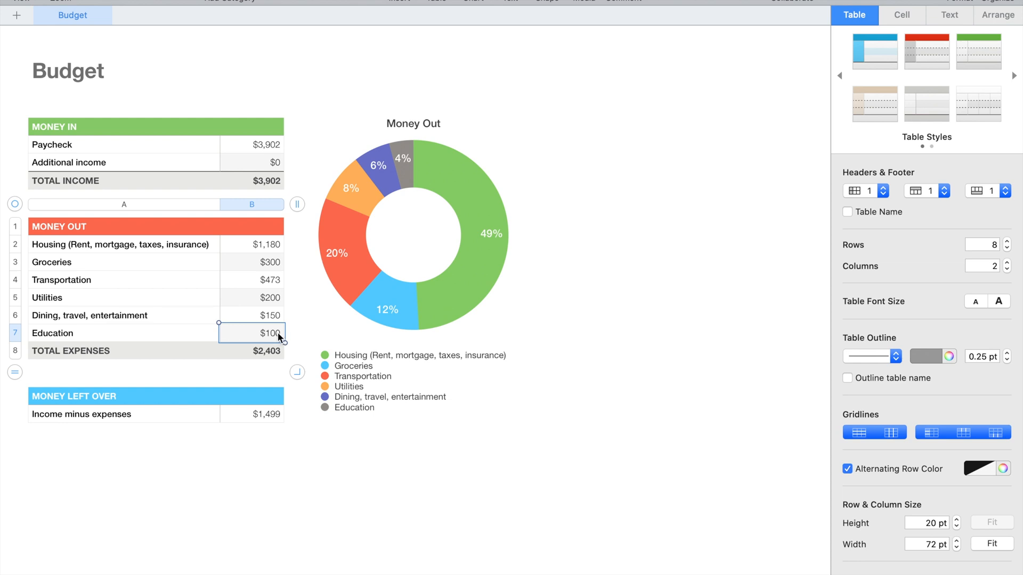
double_click(268, 334)
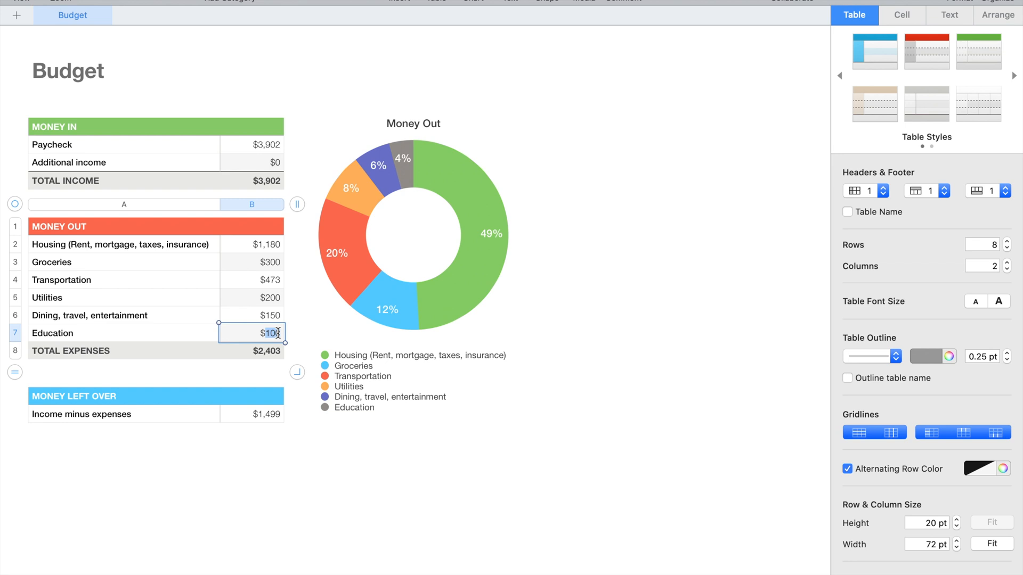
type("250")
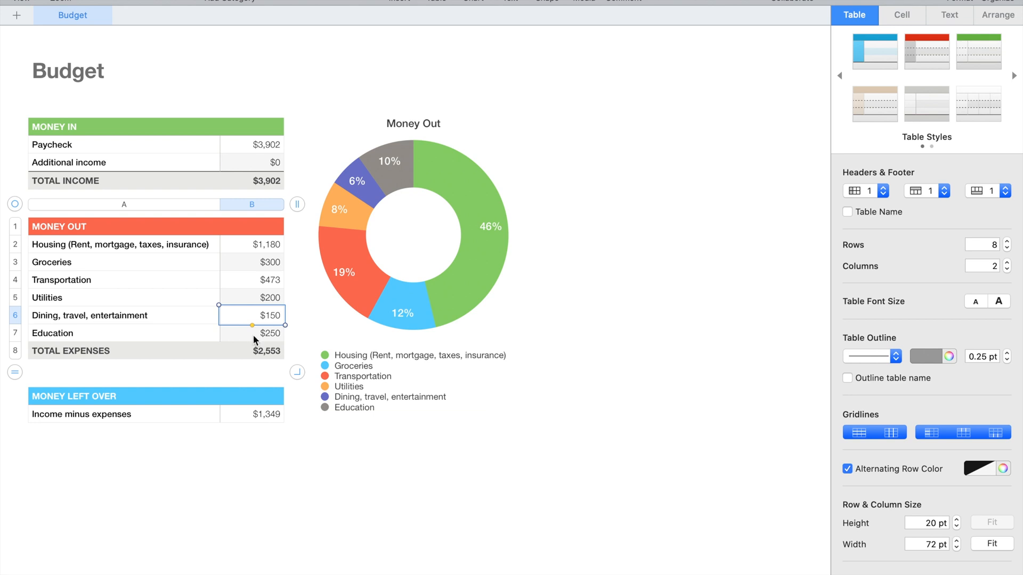
left_click(269, 333)
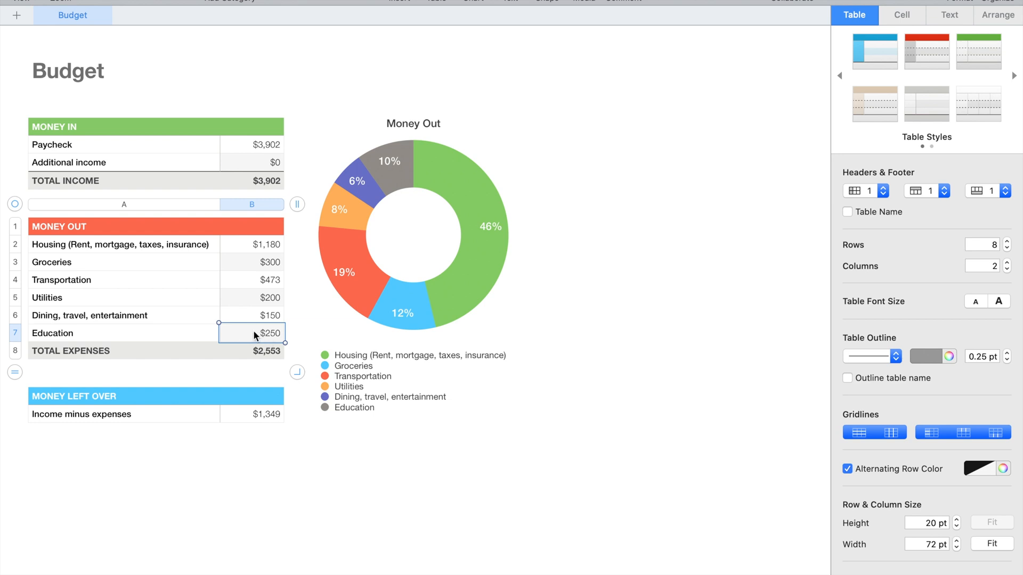
mouse_move(253, 335)
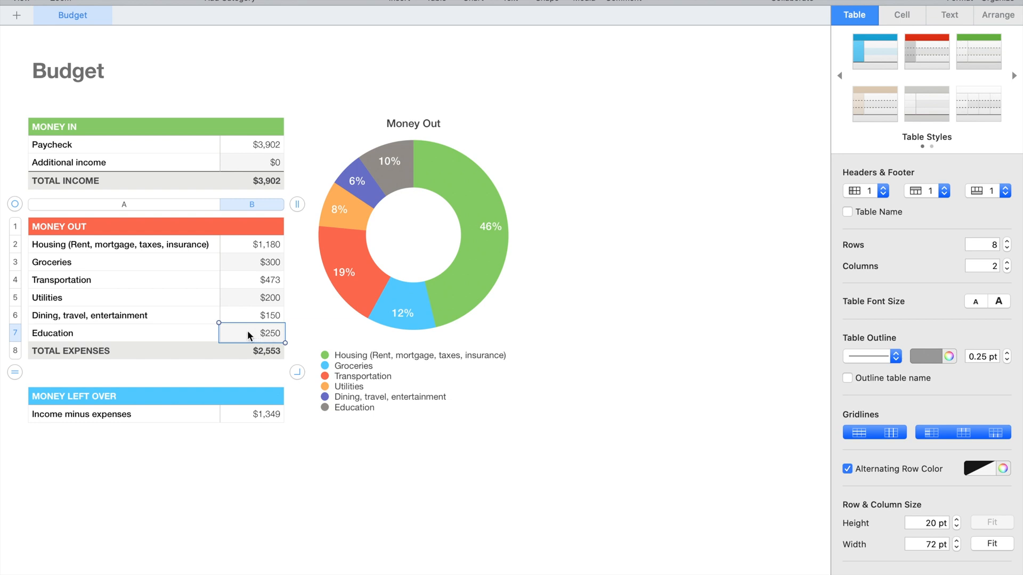
mouse_move(74, 299)
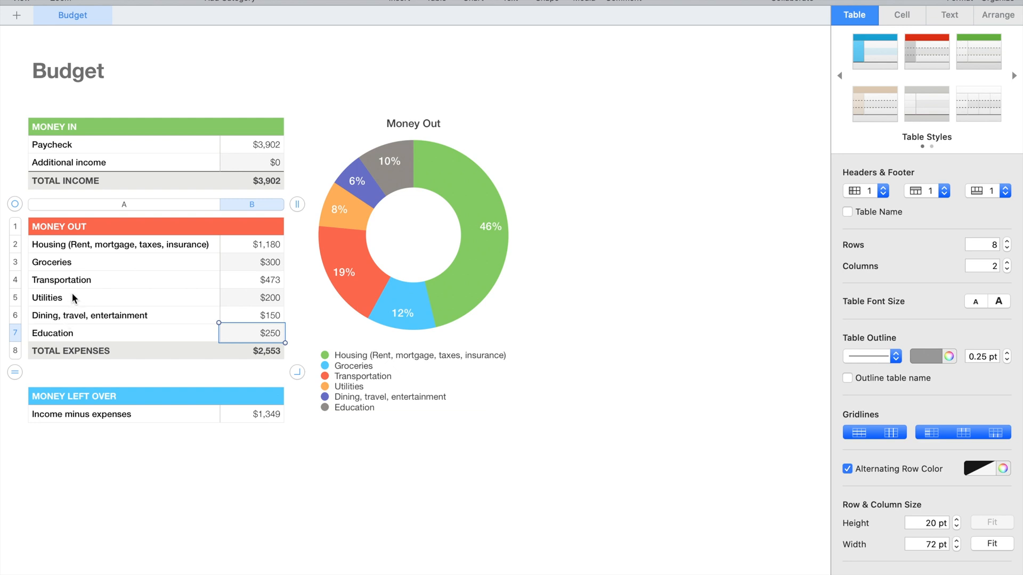
mouse_move(70, 335)
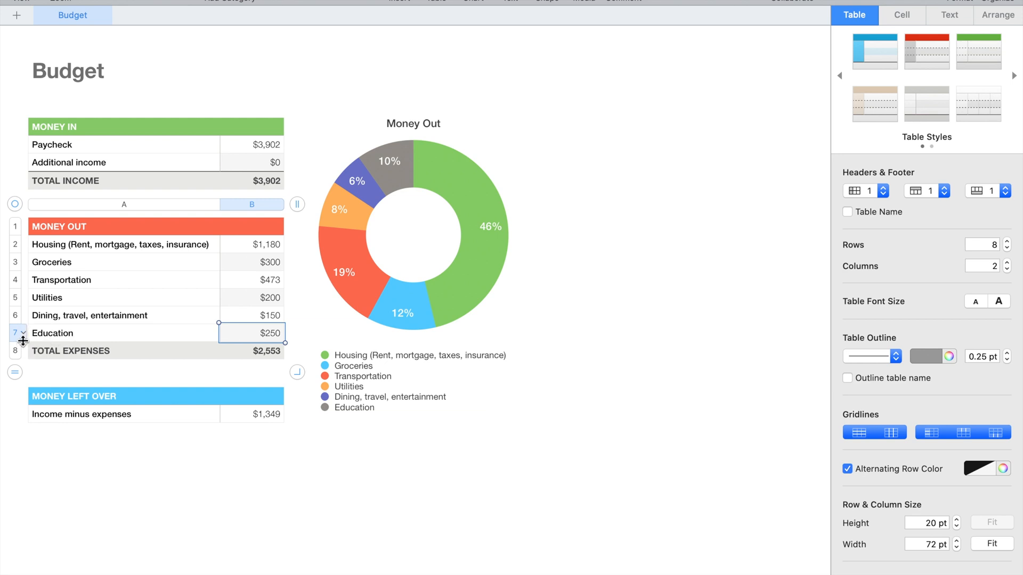
Step: Insert a row below Education labelled Auto Insurance with an amount of $126
left_click(22, 333)
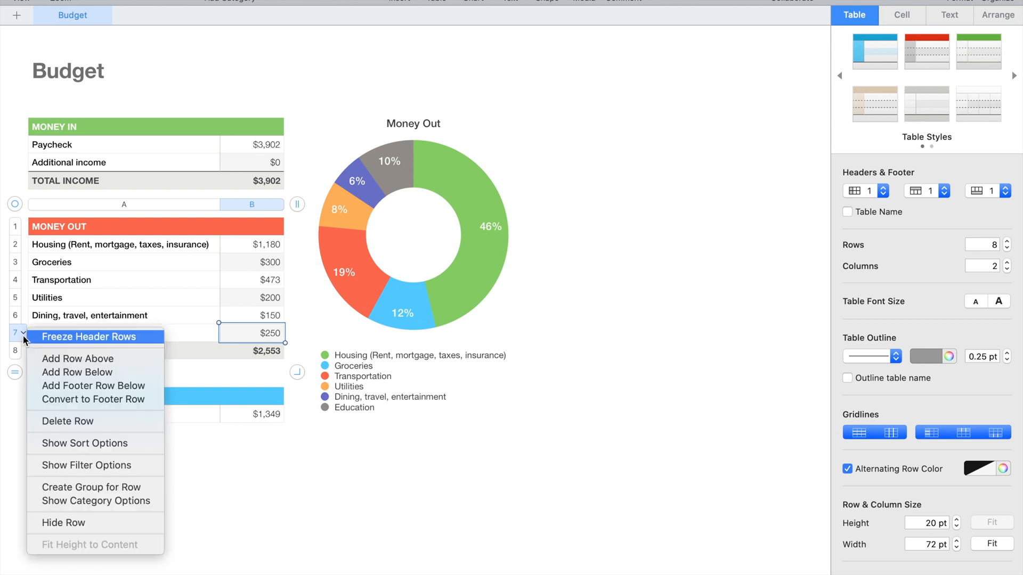
mouse_move(77, 372)
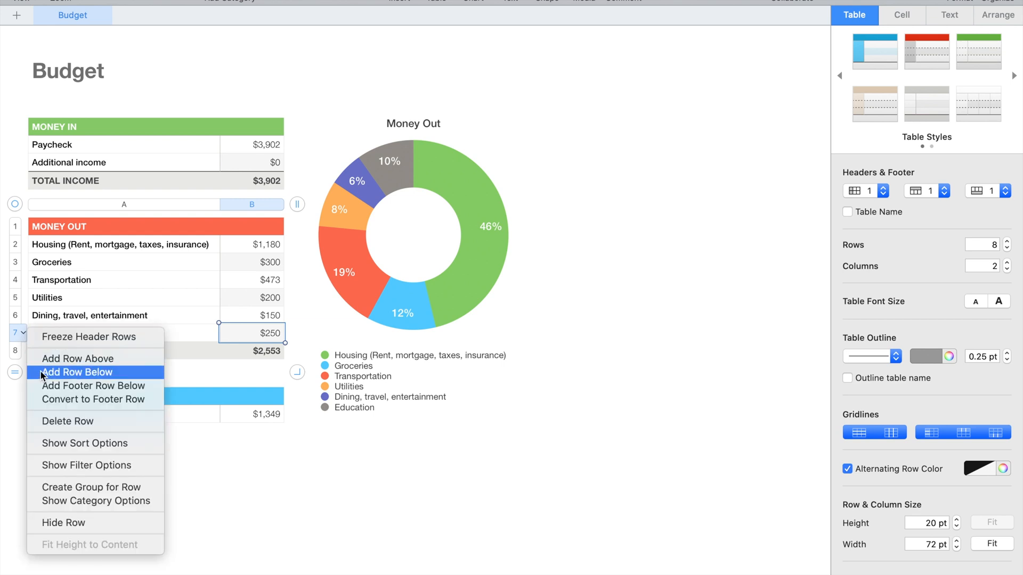
left_click(76, 371)
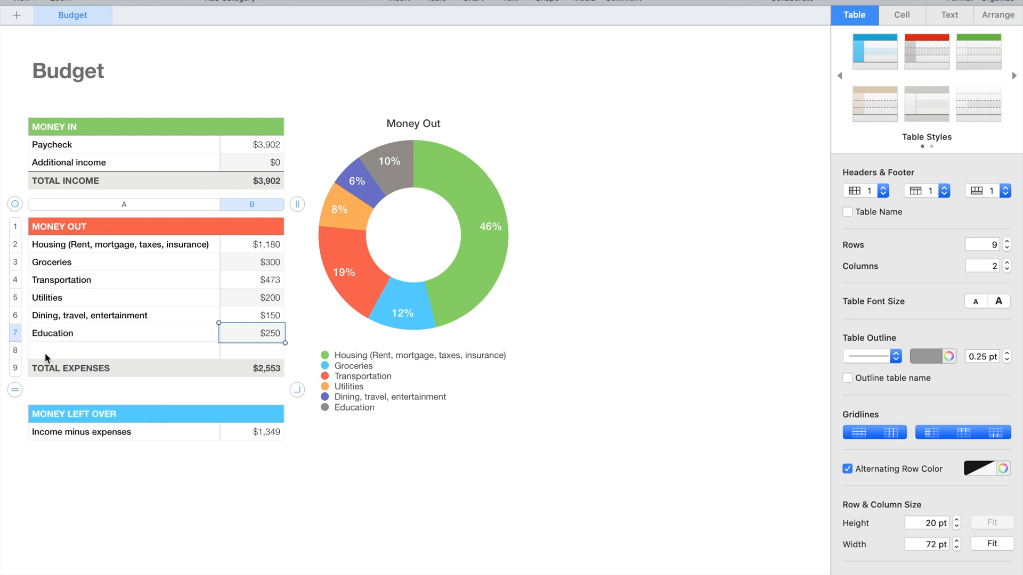
left_click(123, 350)
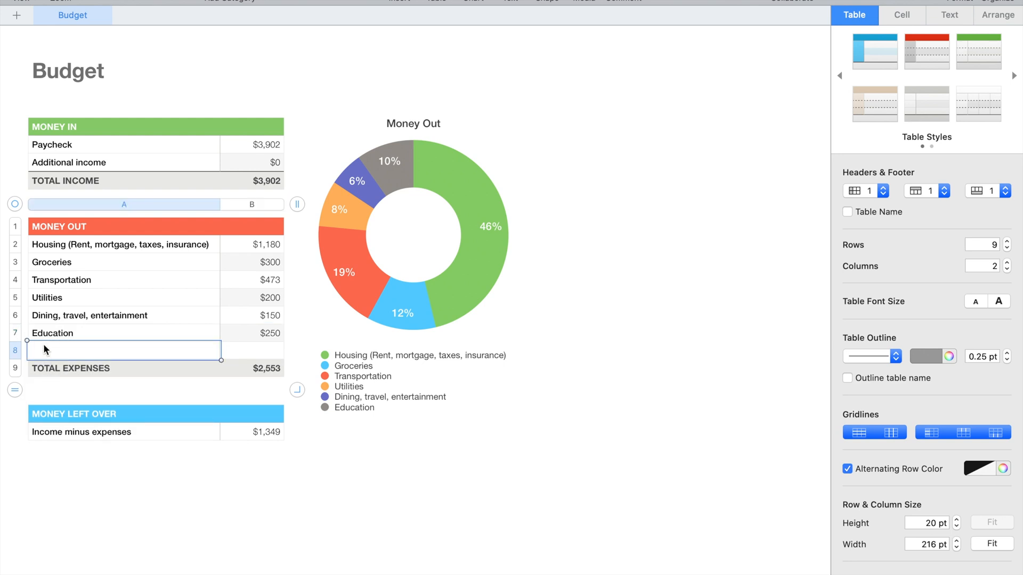
type("Auto")
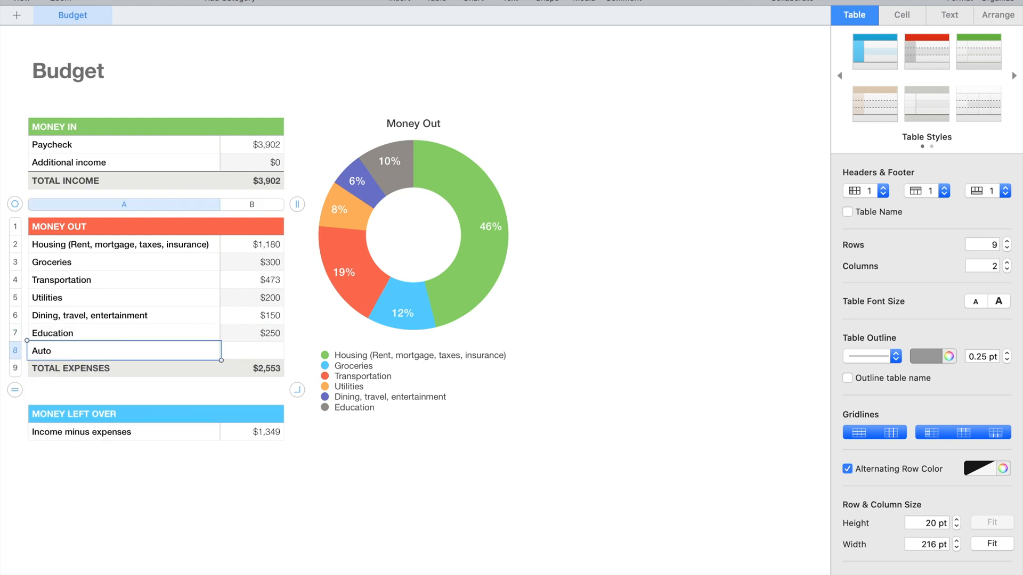
type("I")
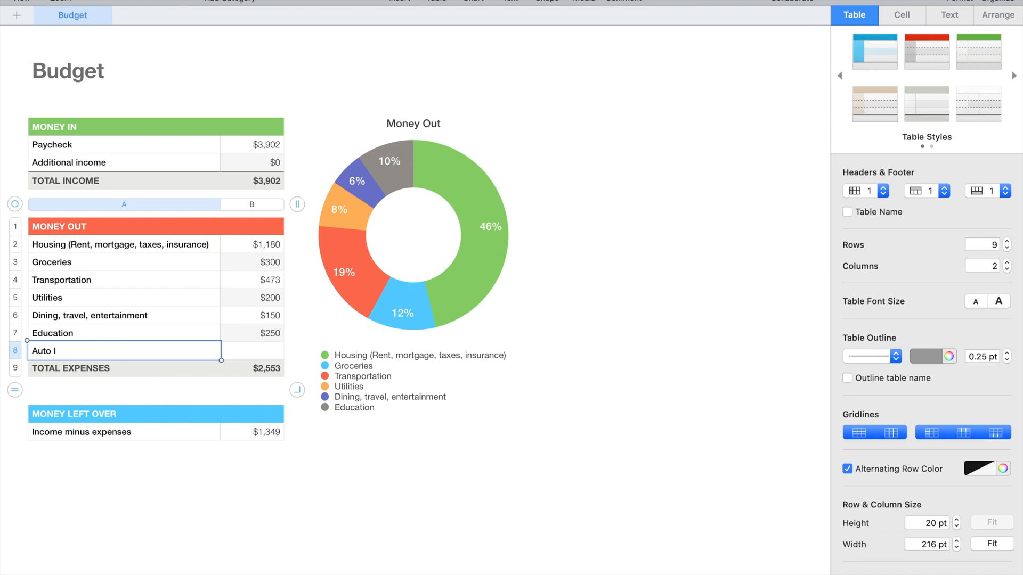
type("nsurance")
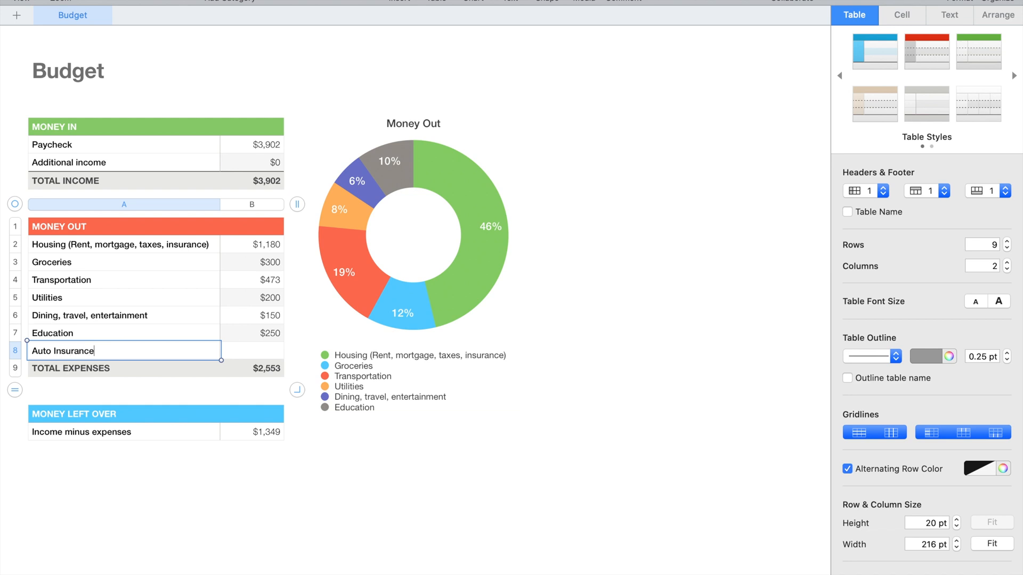
left_click(252, 351)
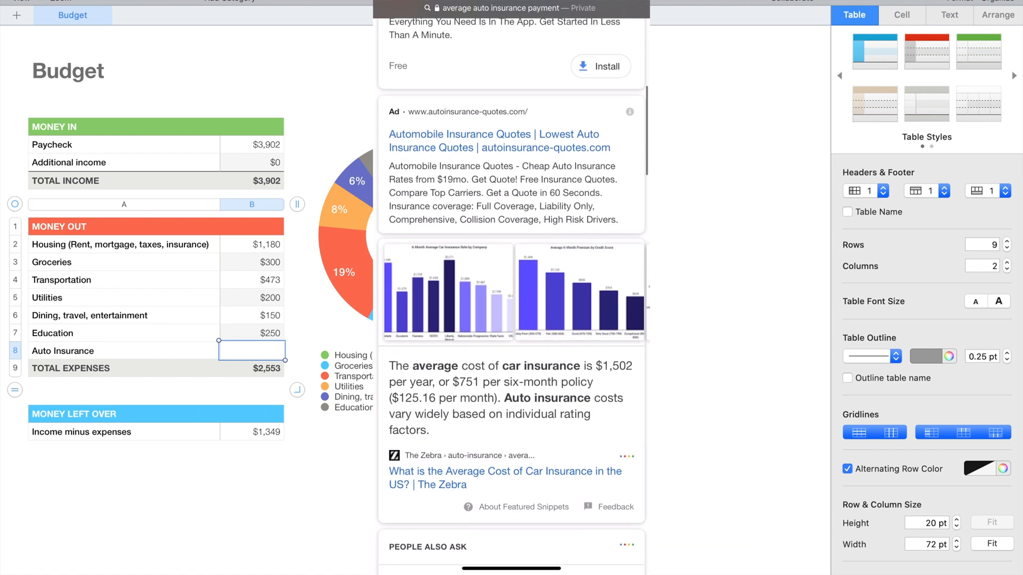
type("1")
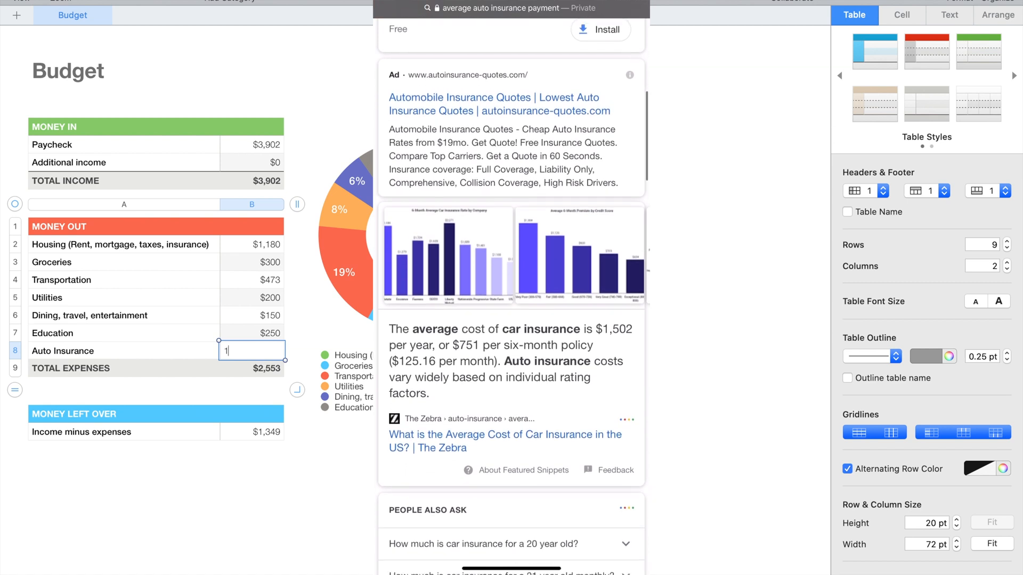
type("26")
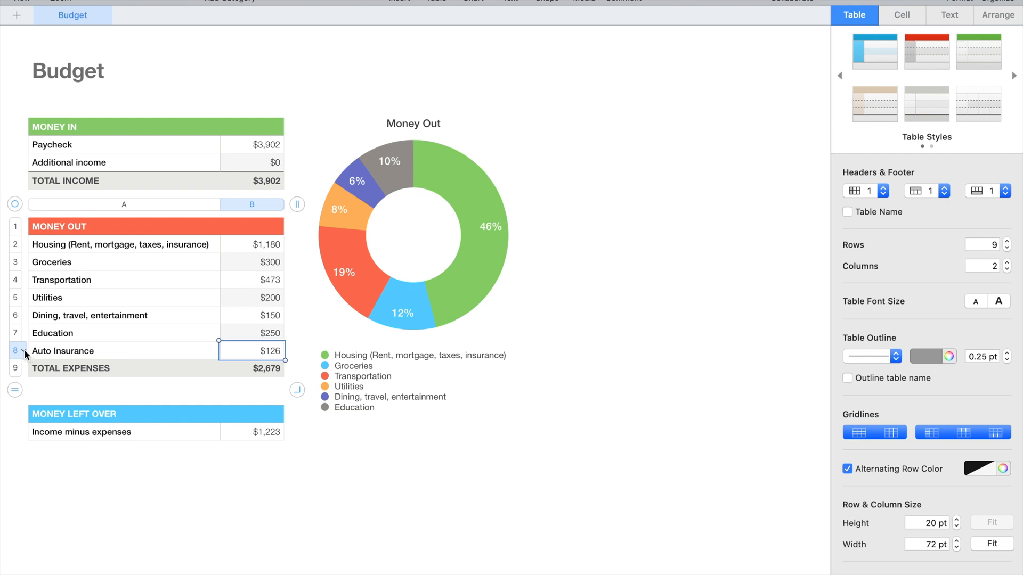
Step: Insert a row below Auto Insurance labelled Netflix with an amount of $15
left_click(21, 352)
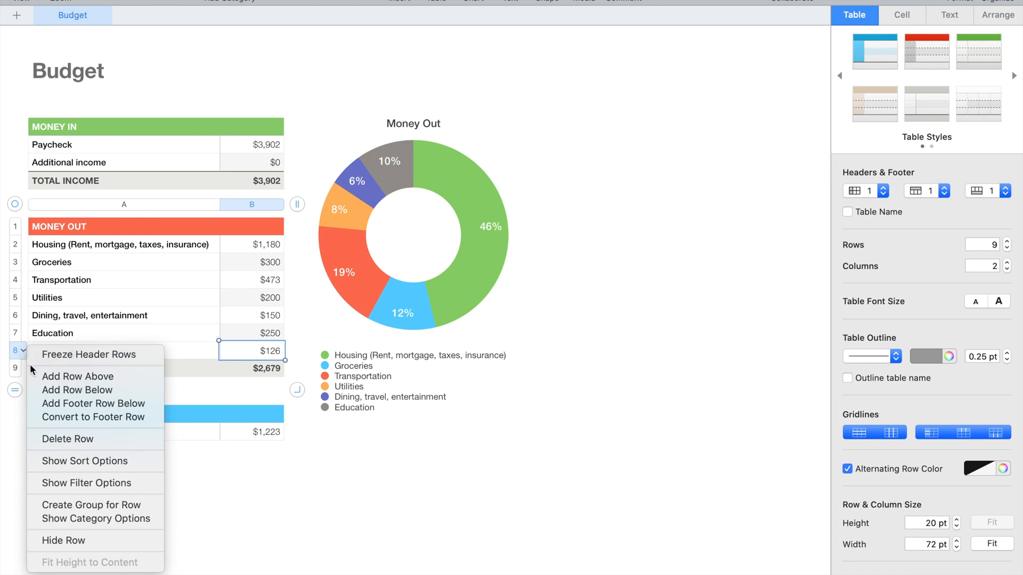
mouse_move(77, 390)
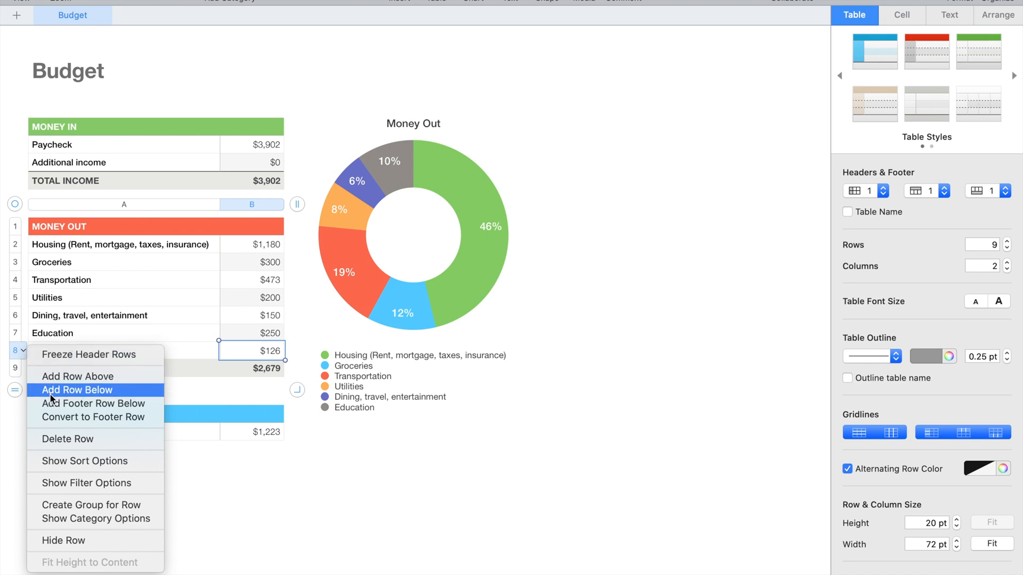
mouse_move(72, 398)
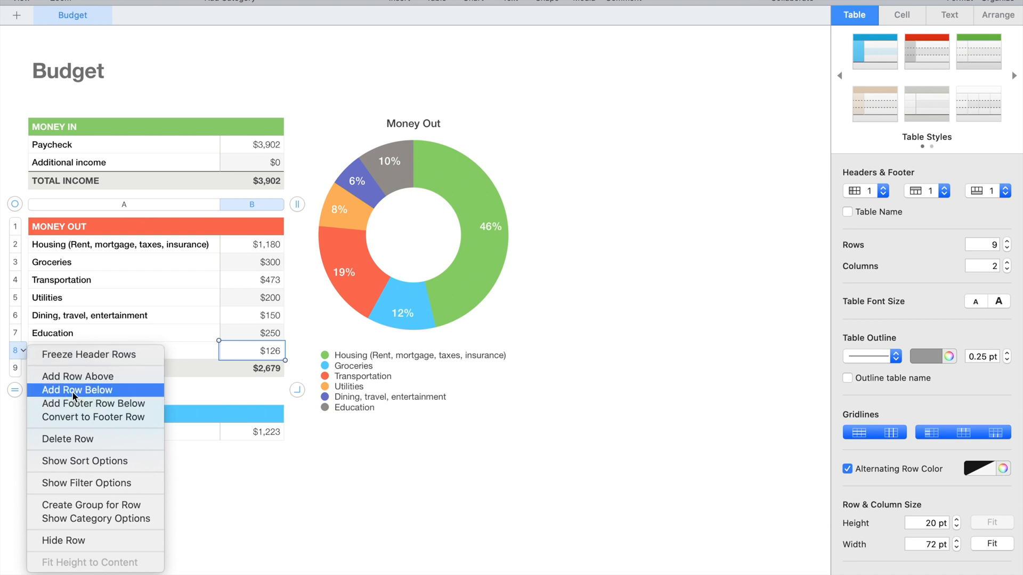
mouse_move(77, 376)
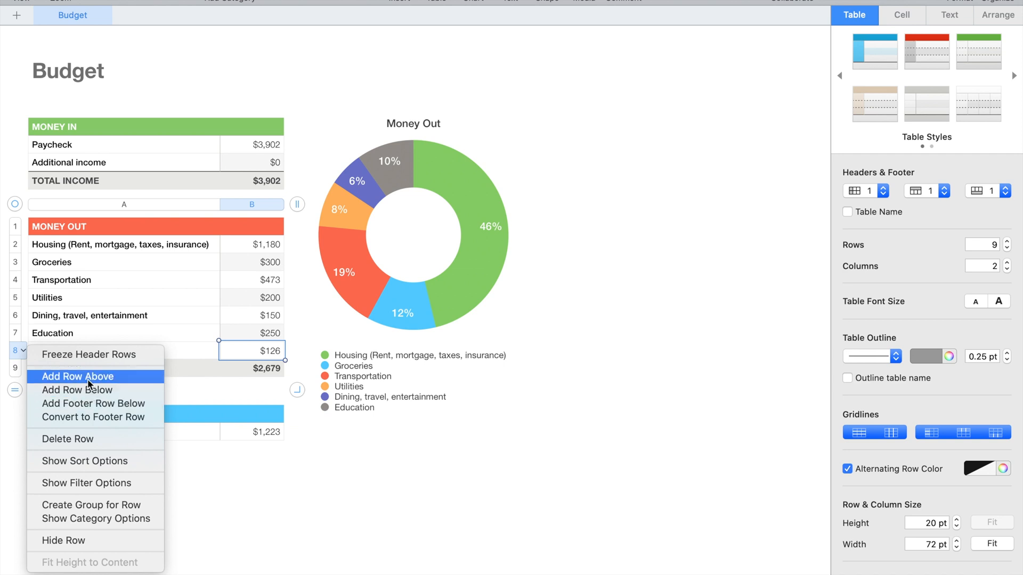
mouse_move(77, 390)
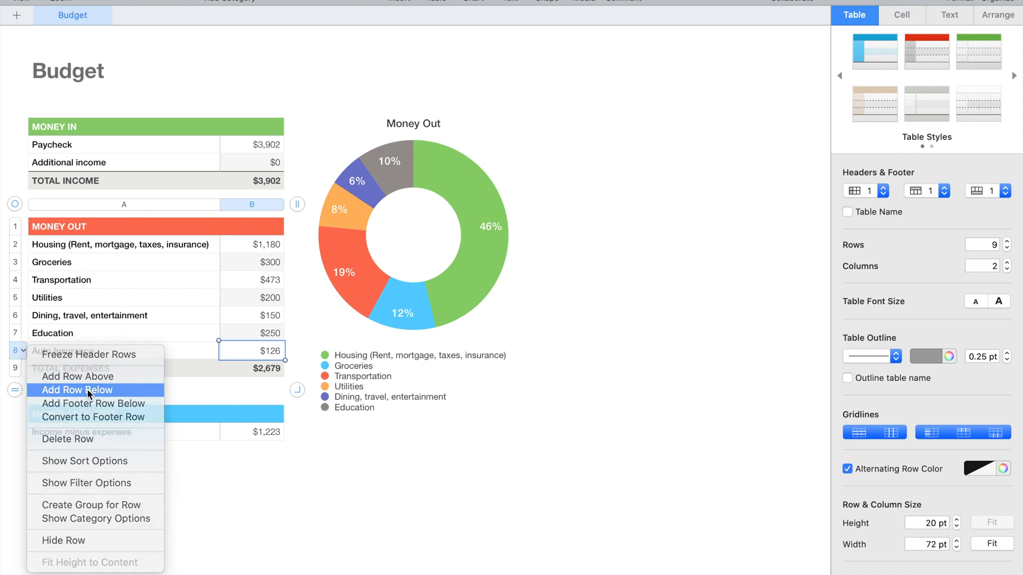
left_click(77, 390)
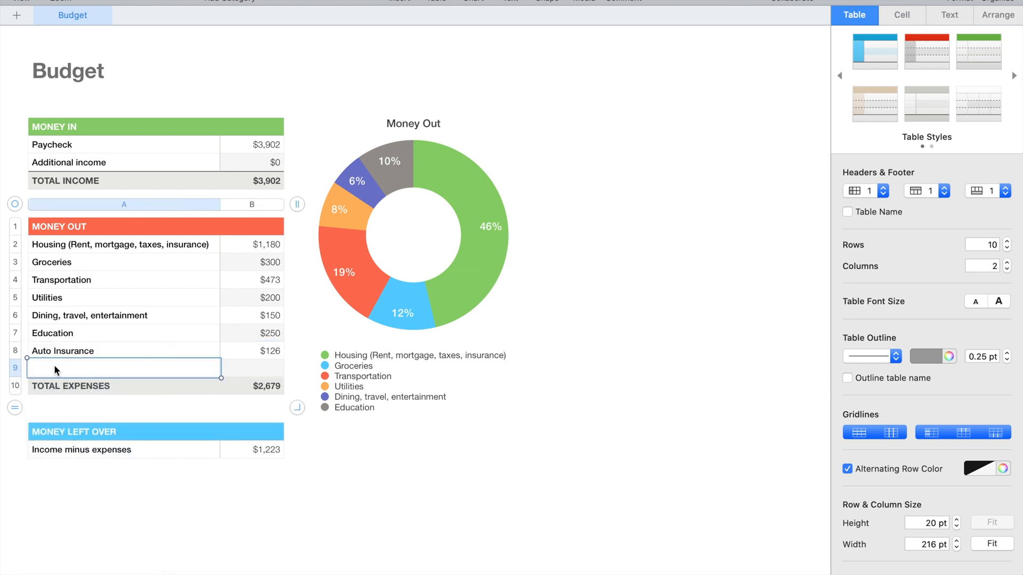
type("Netflix")
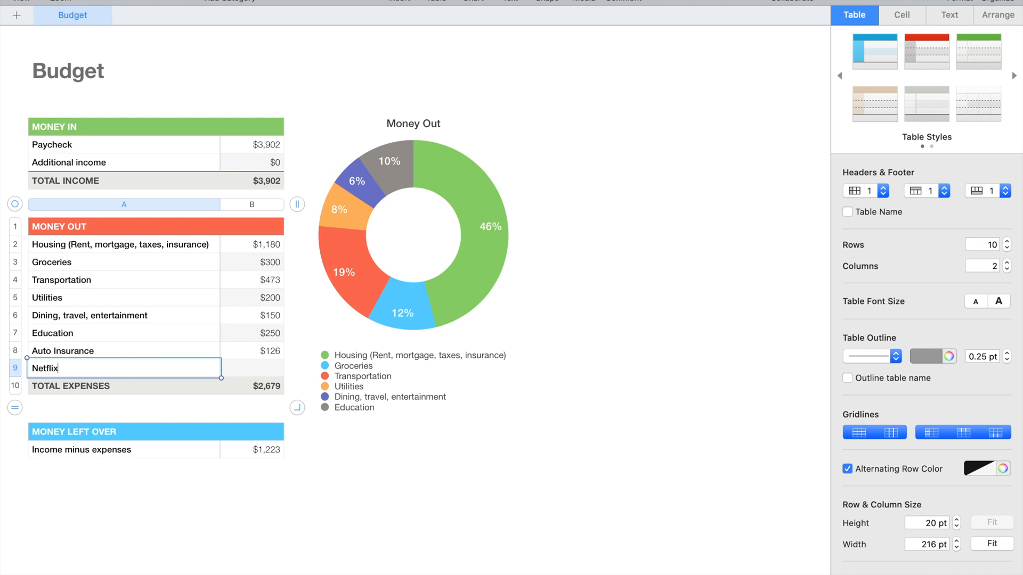
left_click(252, 368)
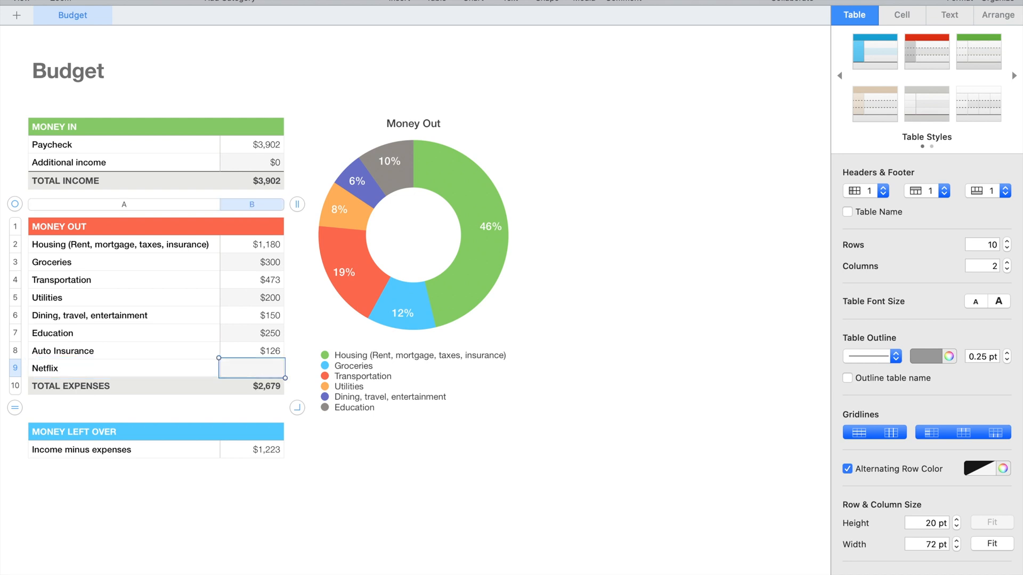
type("15")
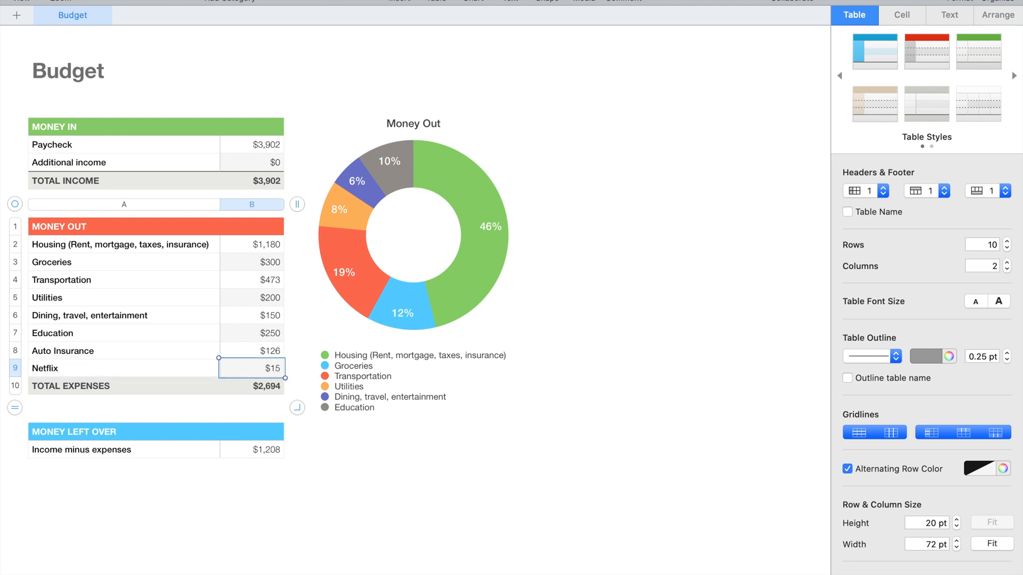
Step: Insert a row below Netflix labelled YouTube TV with an amount of $55
left_click(23, 367)
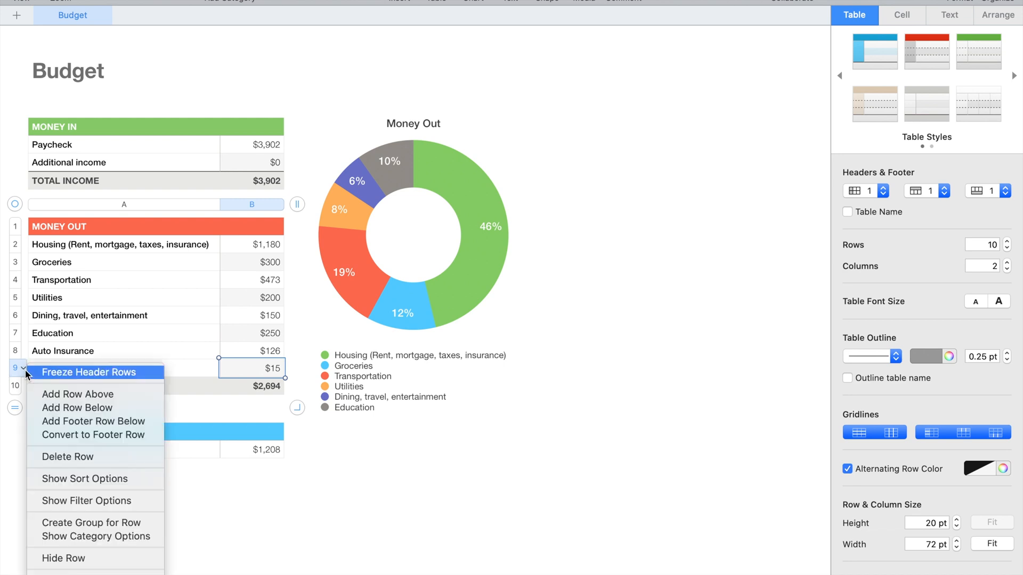
mouse_move(77, 407)
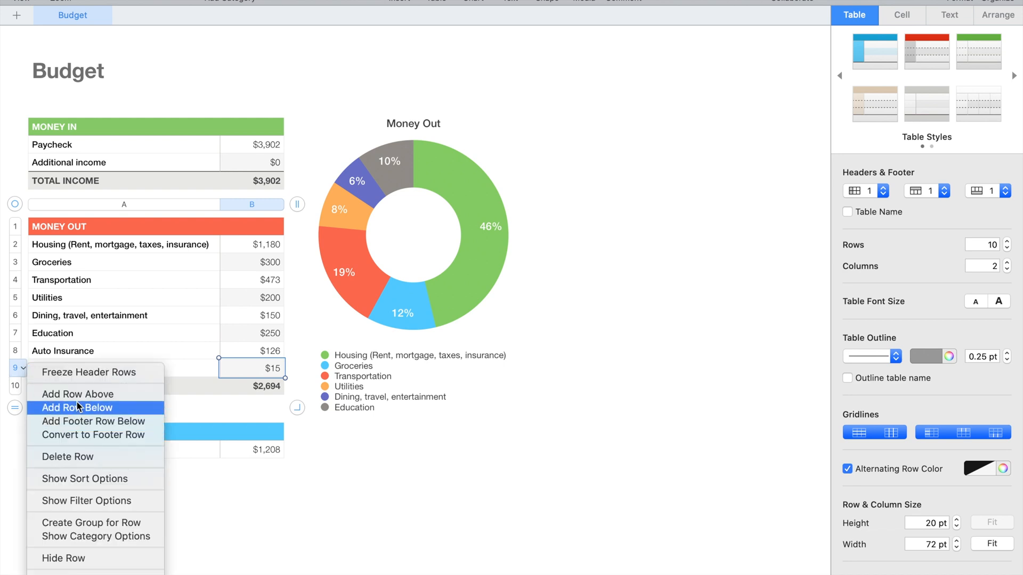
left_click(75, 408)
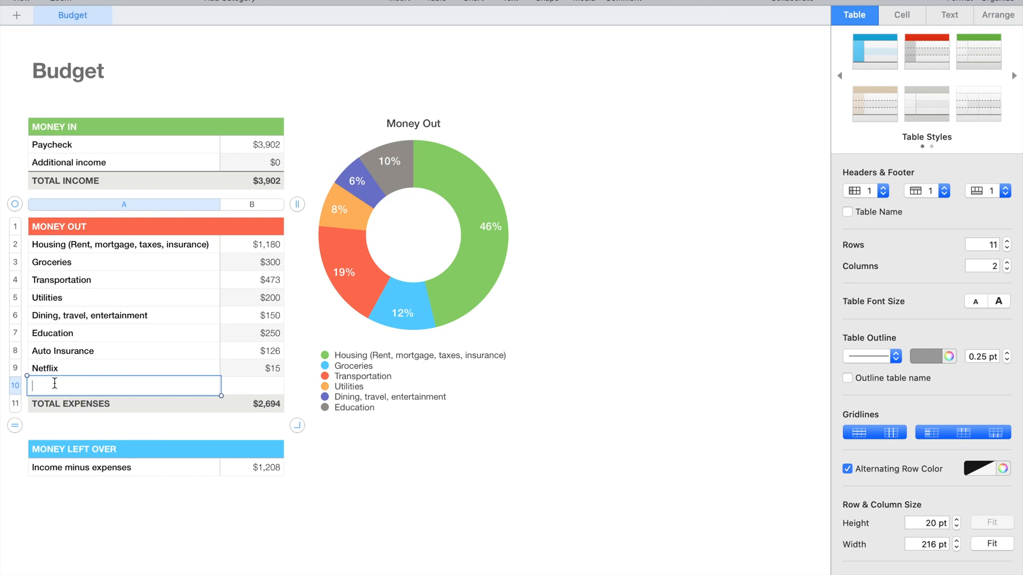
type("You")
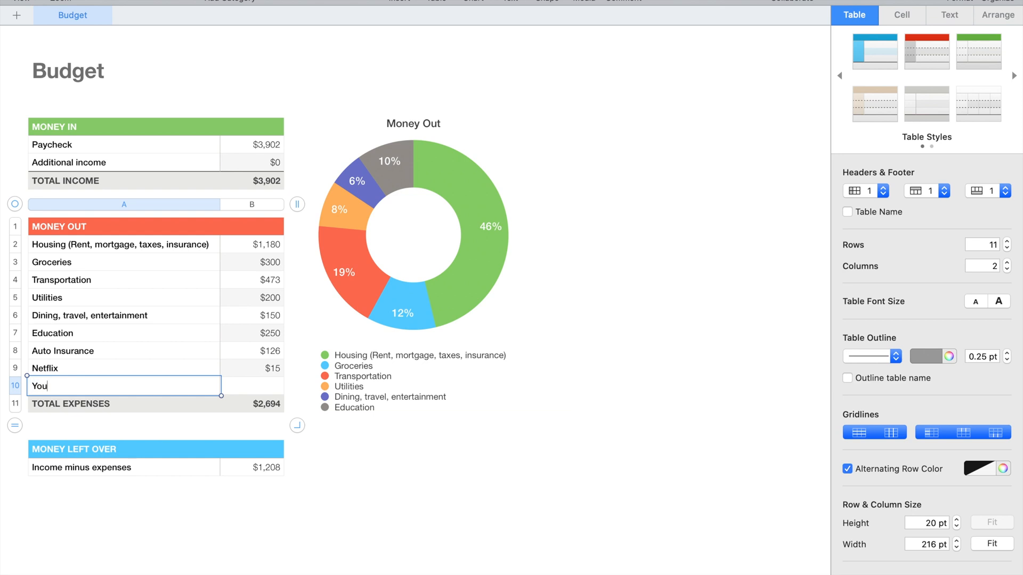
type("T")
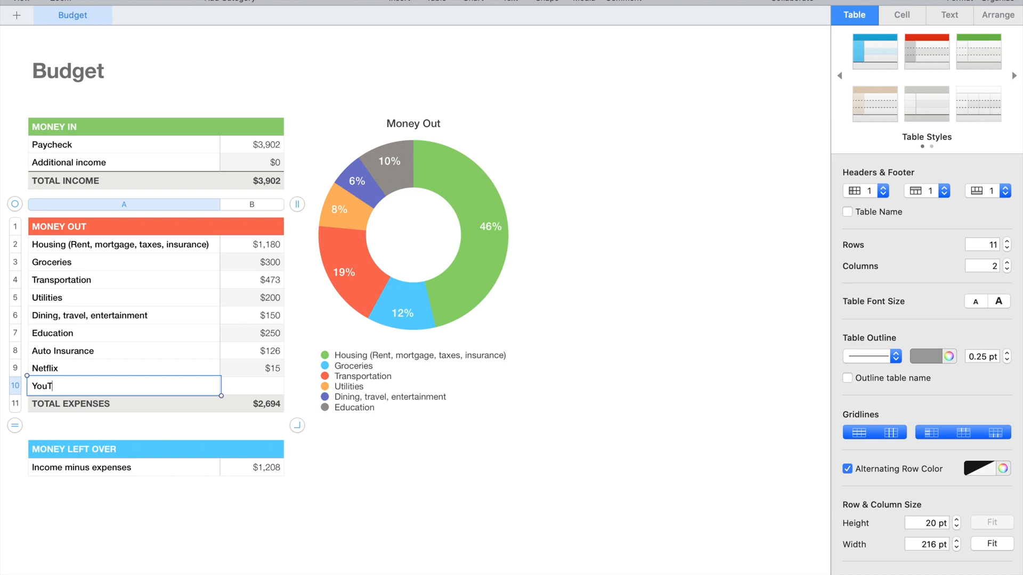
type("ube")
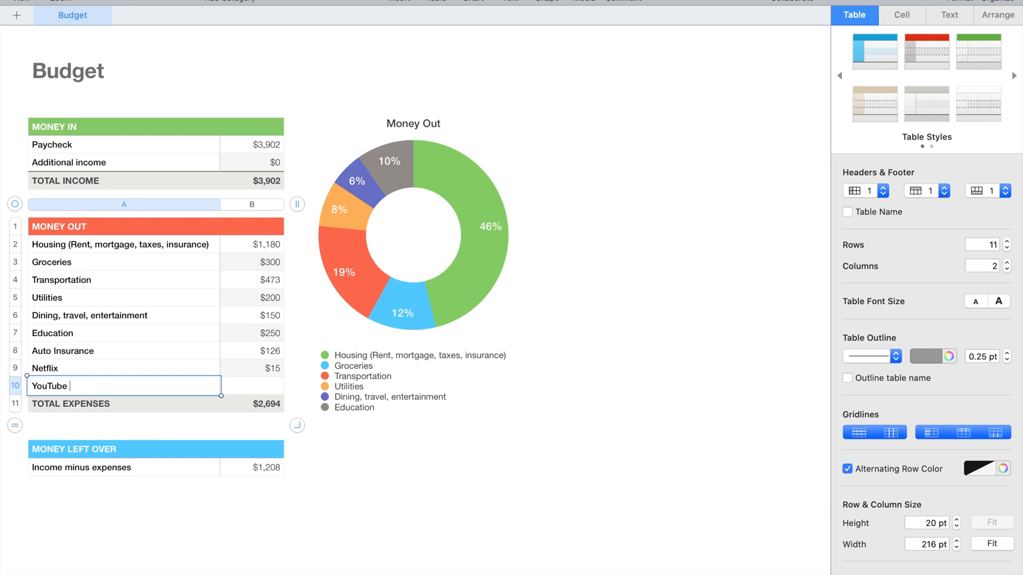
type("TV")
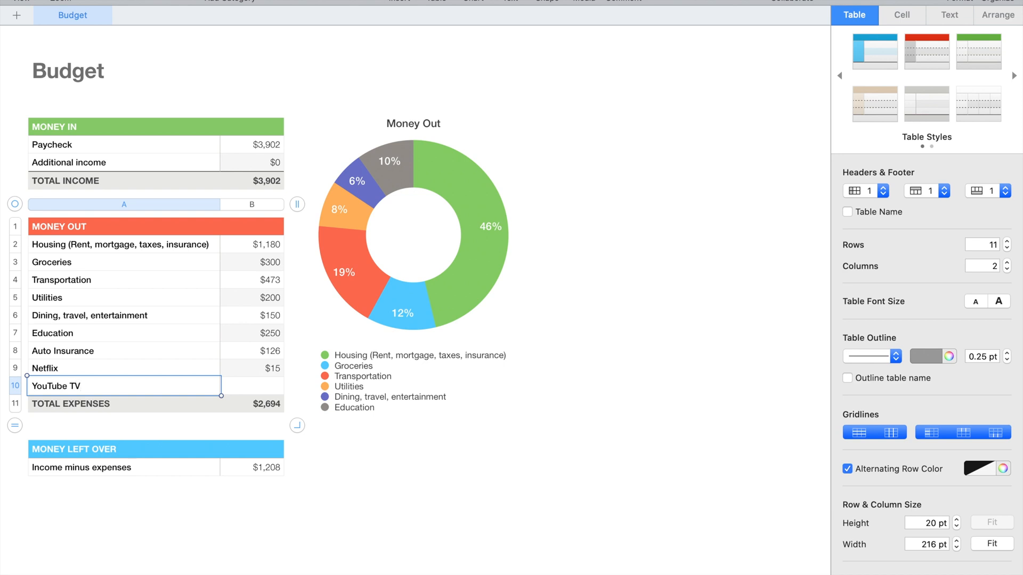
type("55")
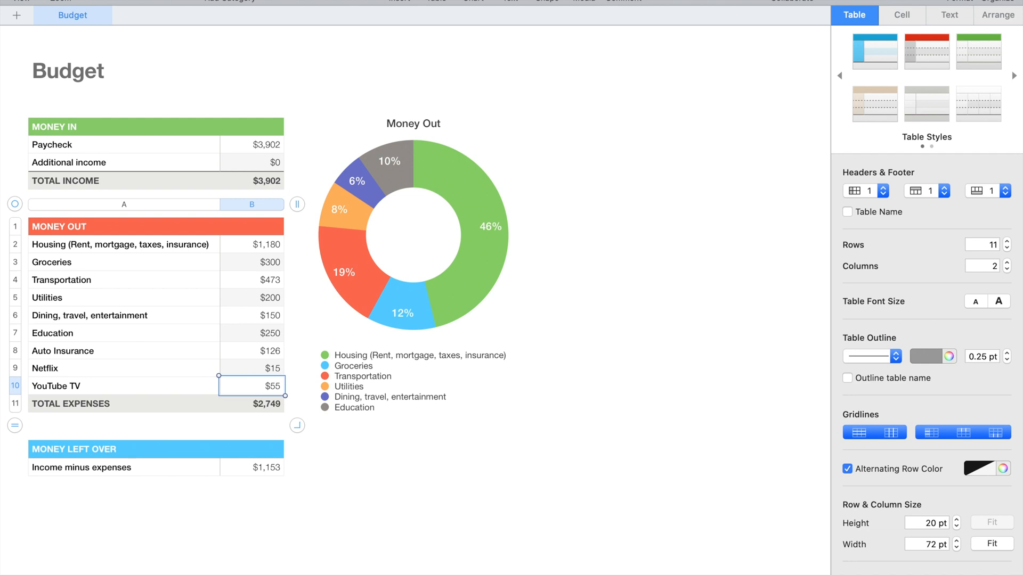
mouse_move(277, 168)
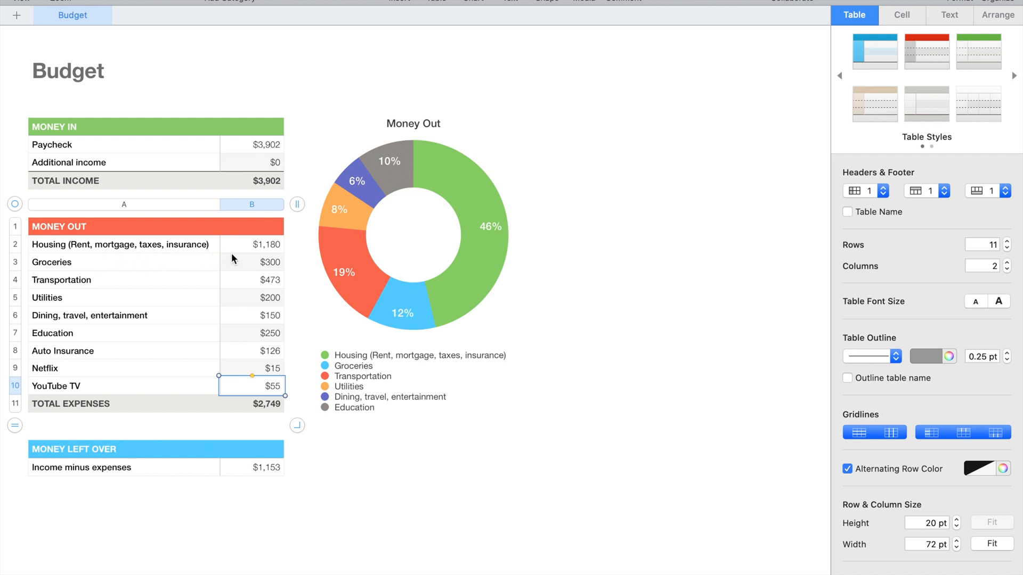
mouse_move(256, 157)
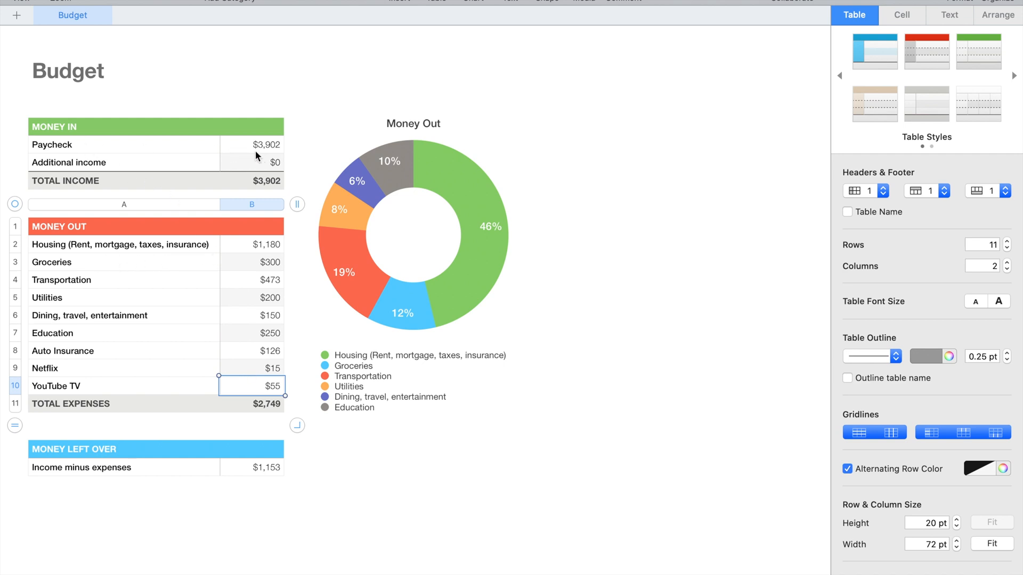
mouse_move(262, 154)
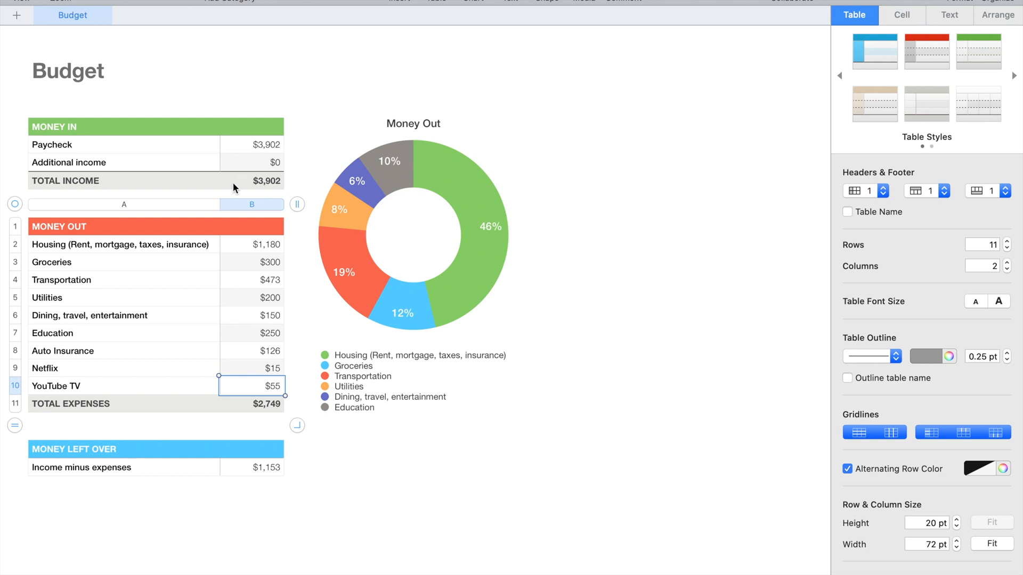
mouse_move(78, 261)
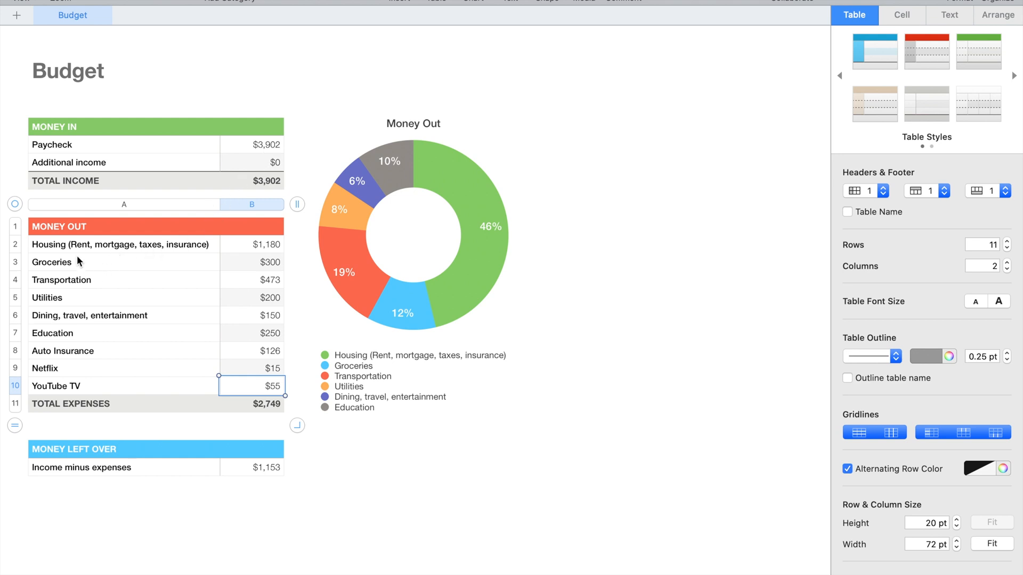
mouse_move(81, 233)
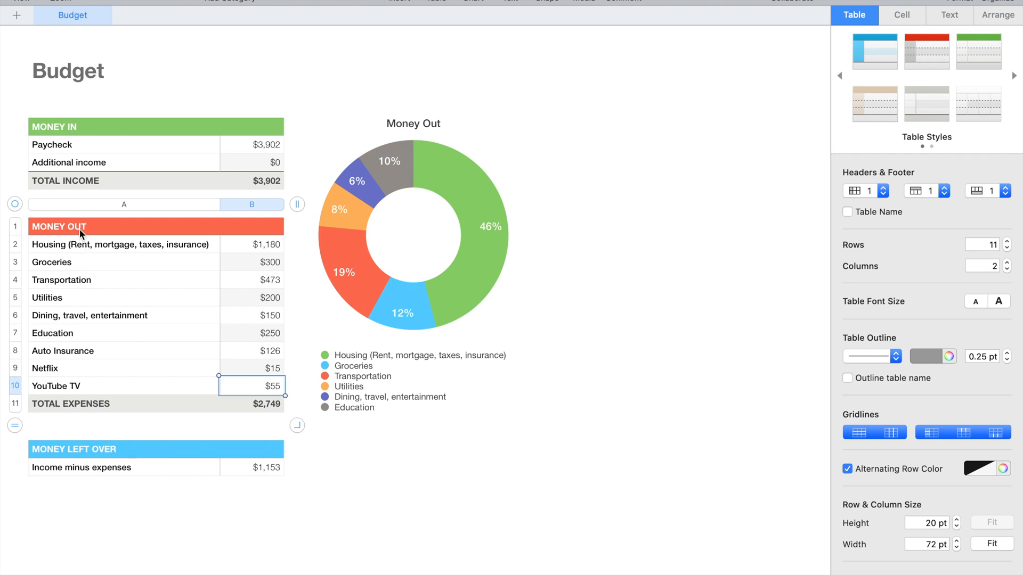
mouse_move(100, 138)
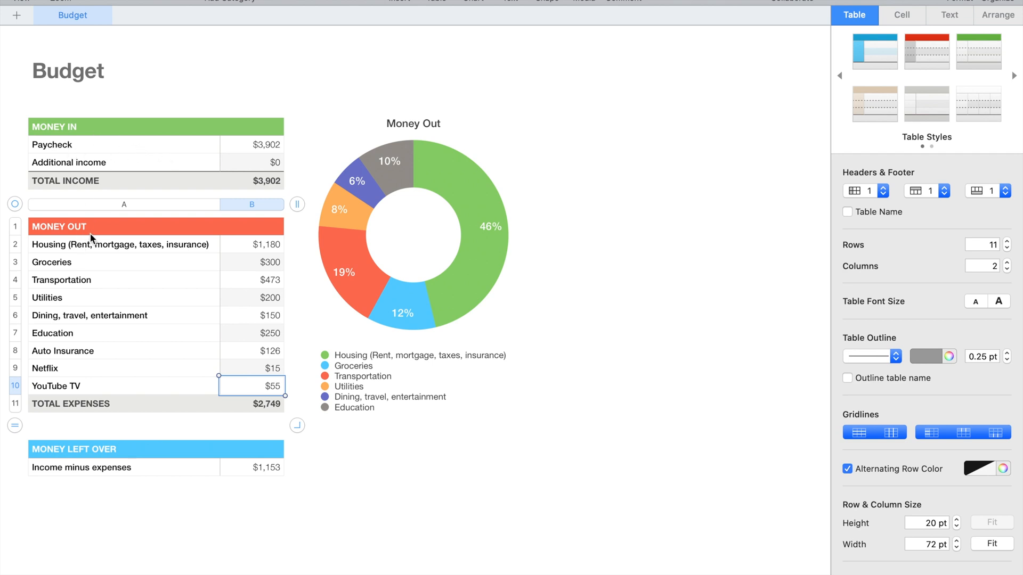
mouse_move(89, 300)
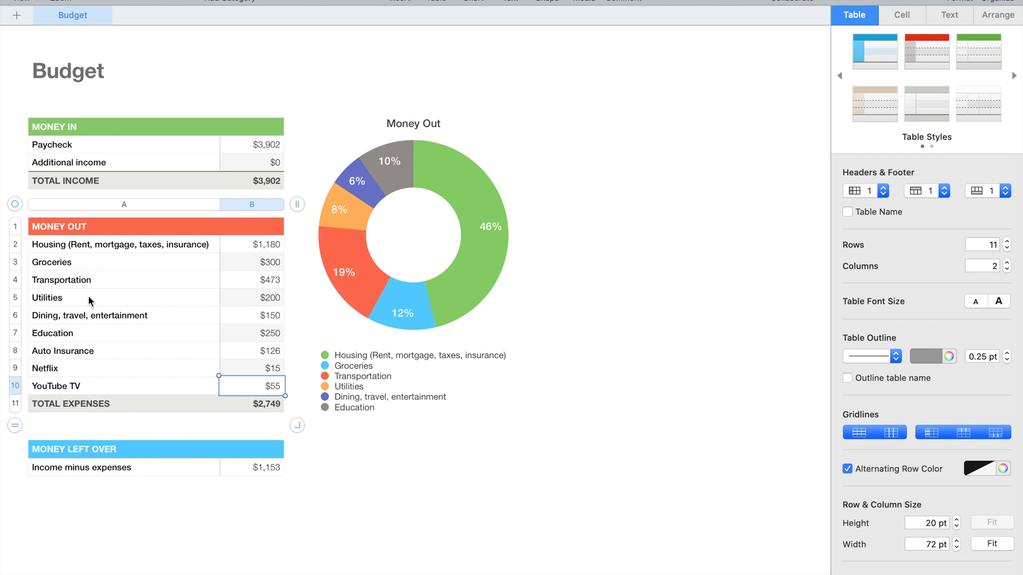
mouse_move(119, 299)
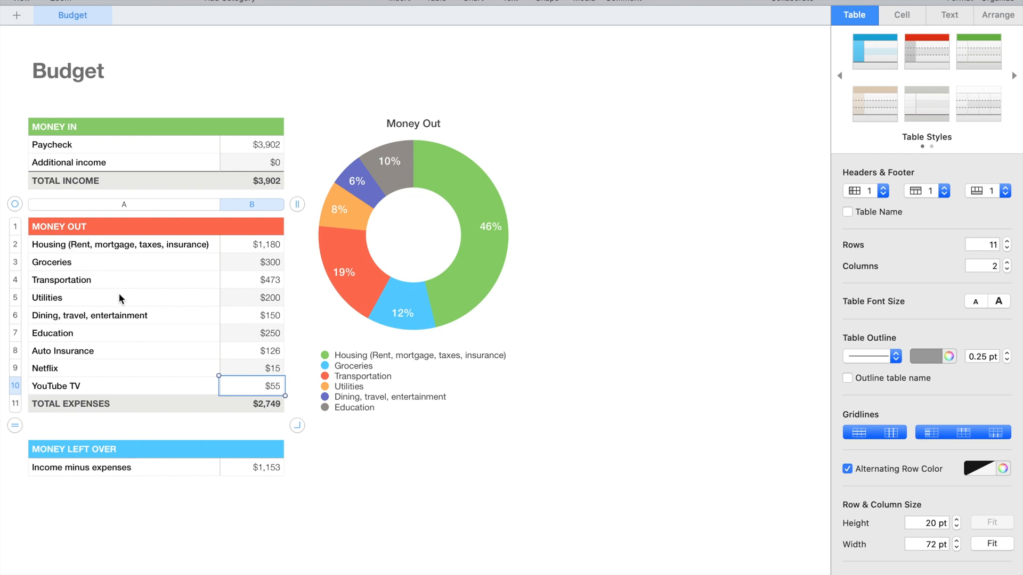
mouse_move(96, 258)
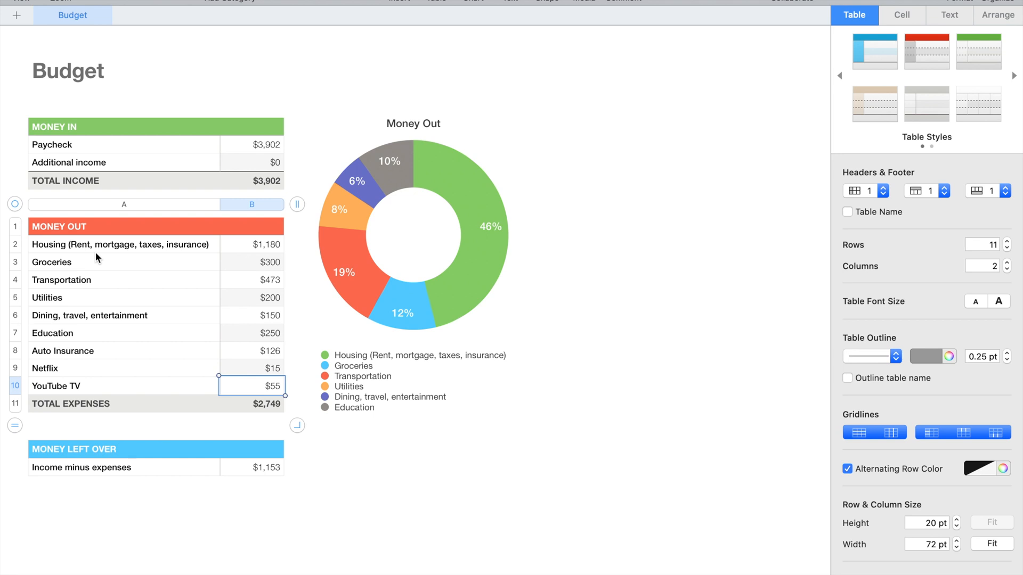
mouse_move(98, 276)
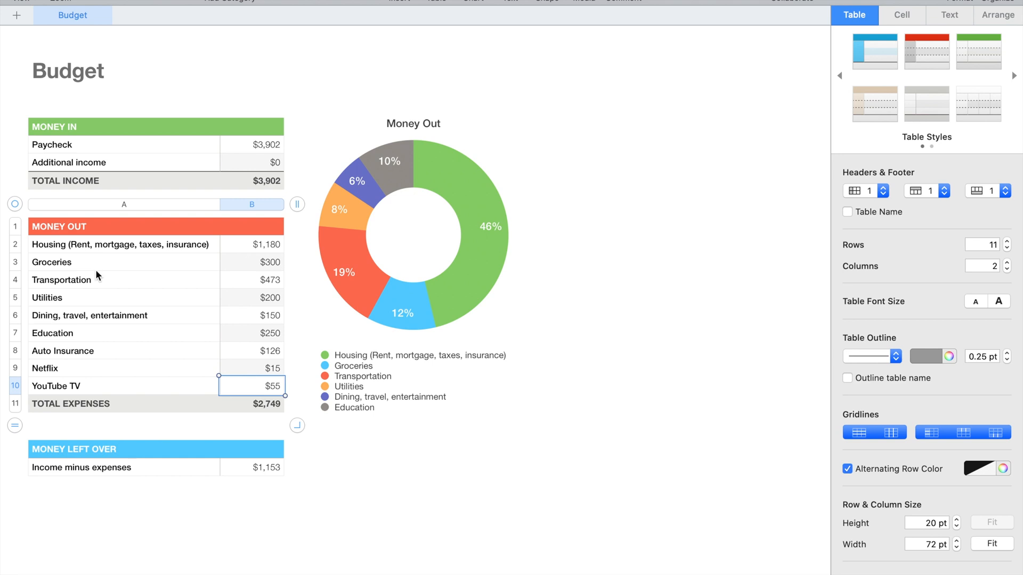
mouse_move(101, 285)
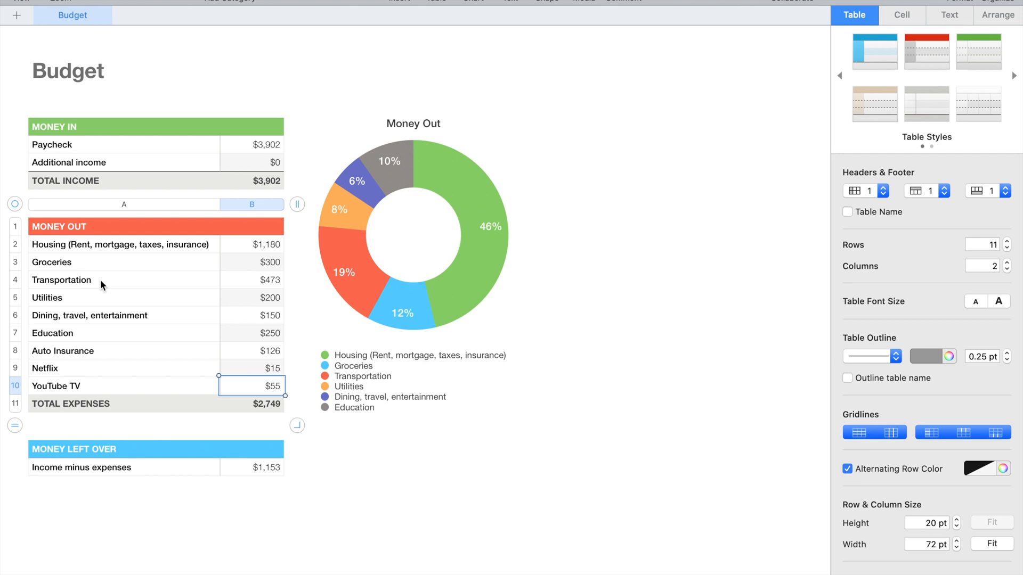
mouse_move(85, 295)
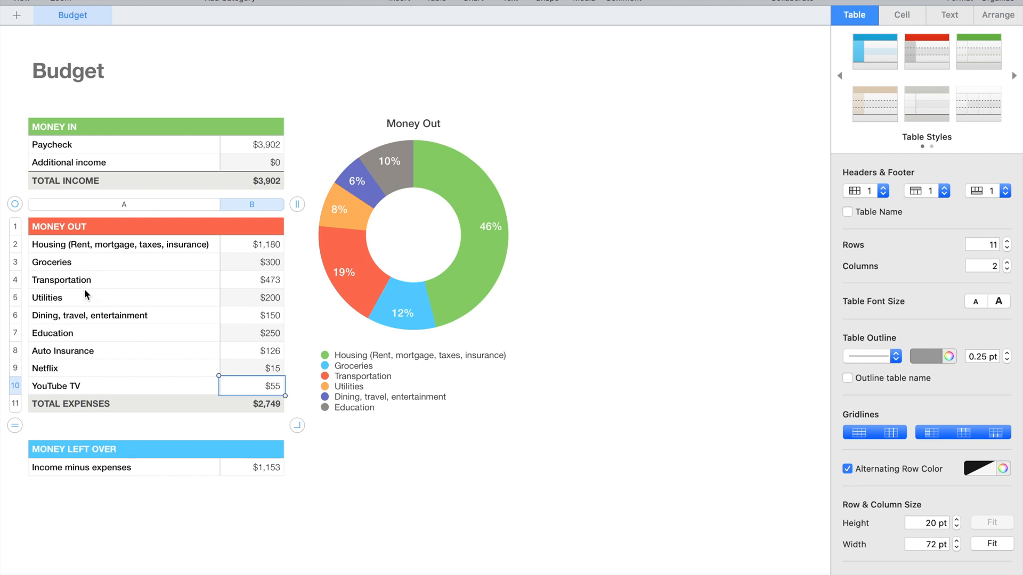
mouse_move(116, 345)
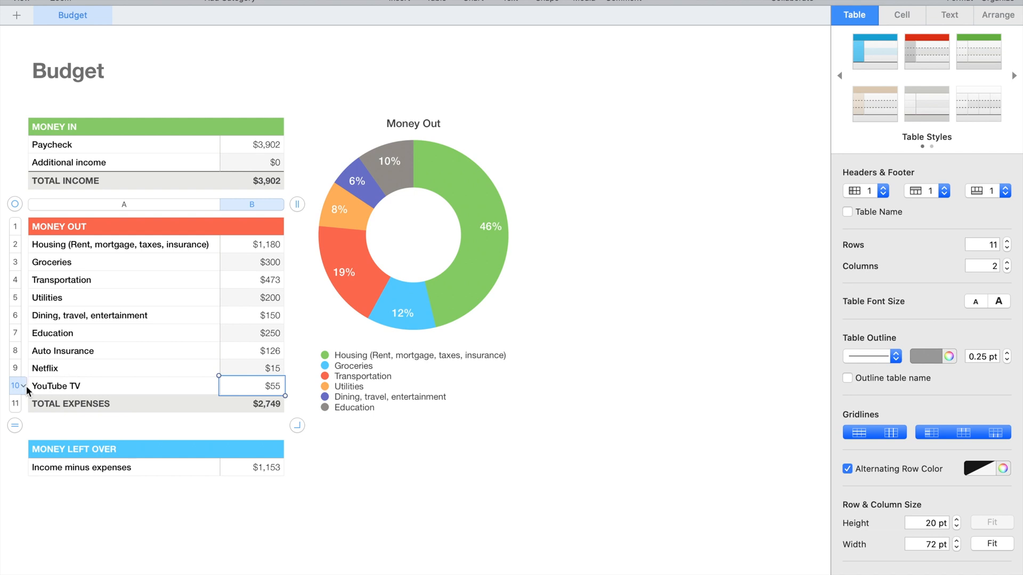
Step: Insert a row below YouTube TV labelled Gasoline with an amount of $200
left_click(22, 386)
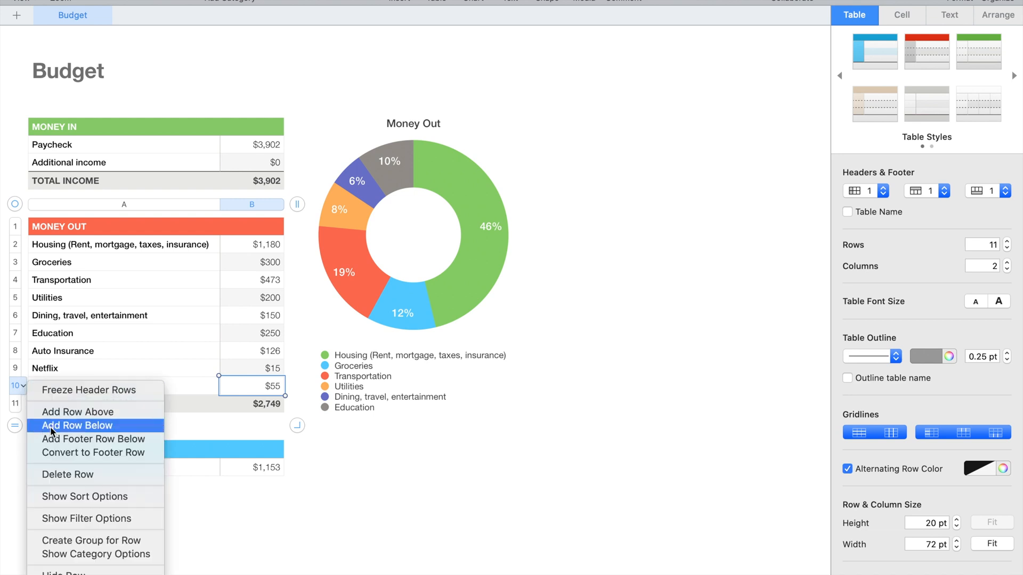
left_click(76, 425)
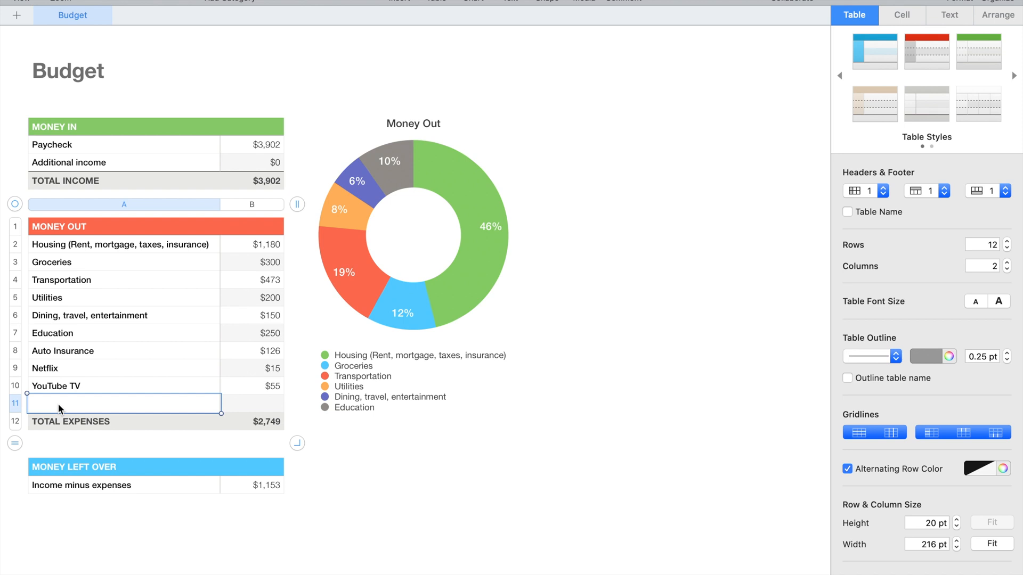
type("Gas")
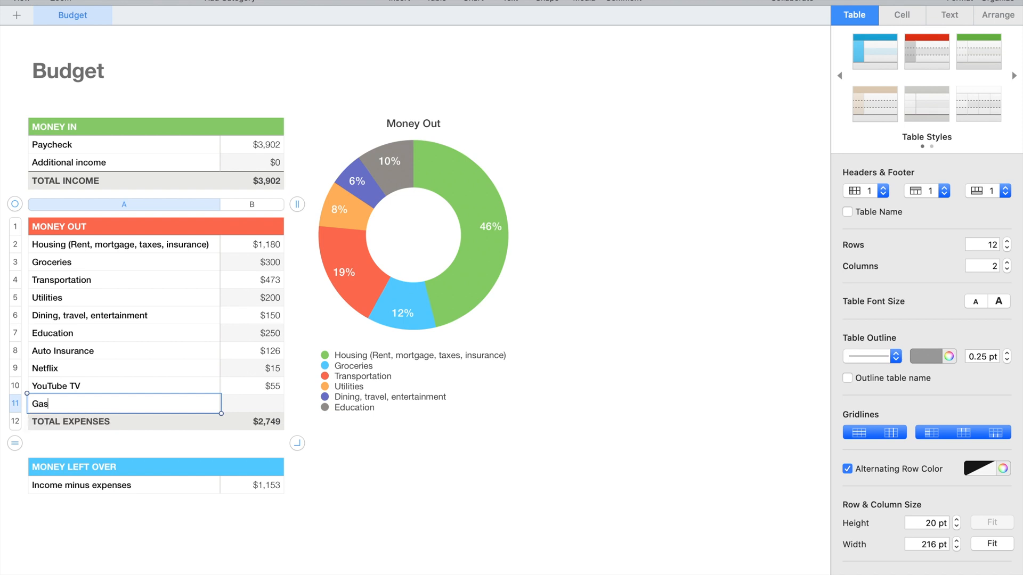
type("online")
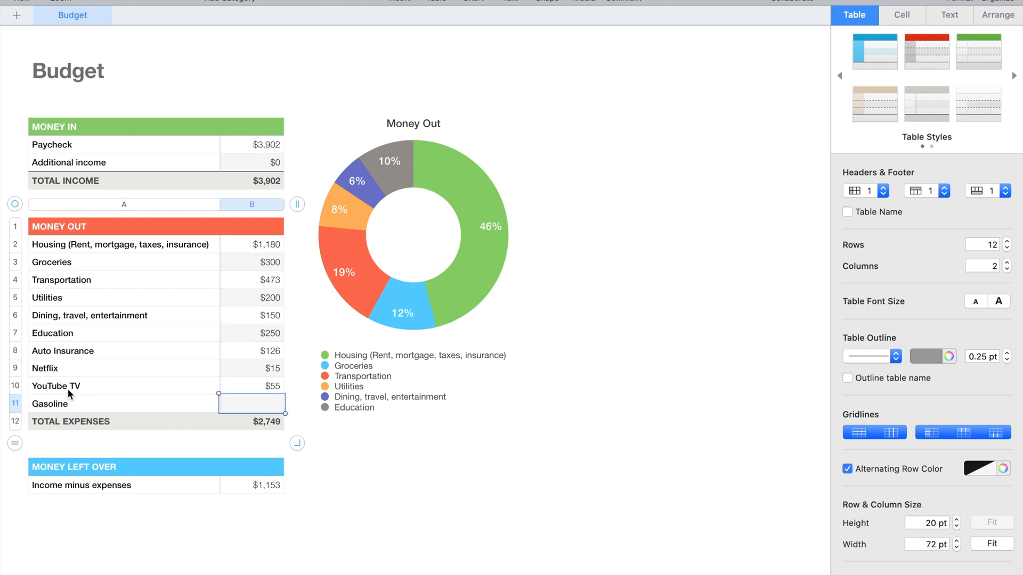
type("200")
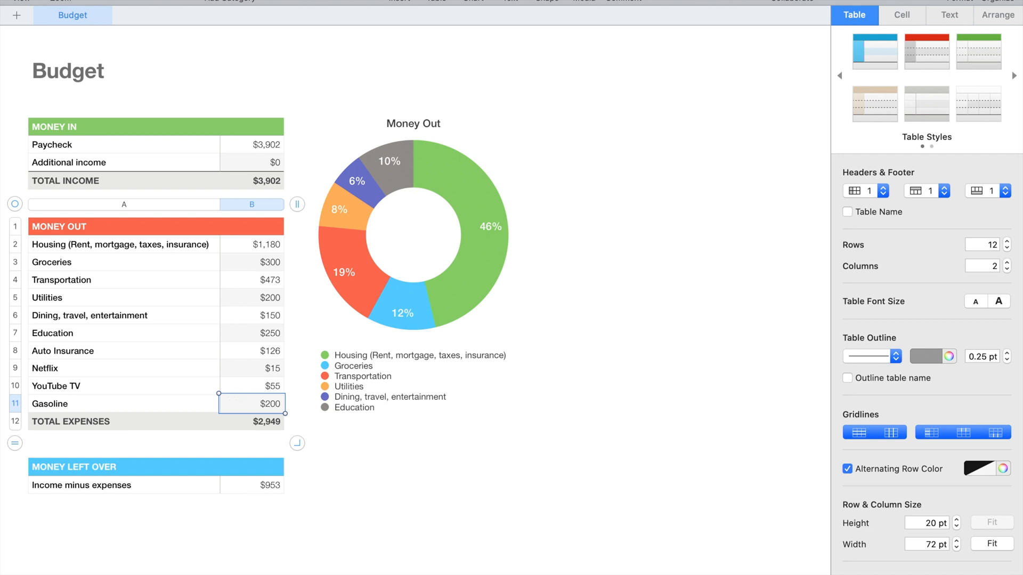
mouse_move(85, 343)
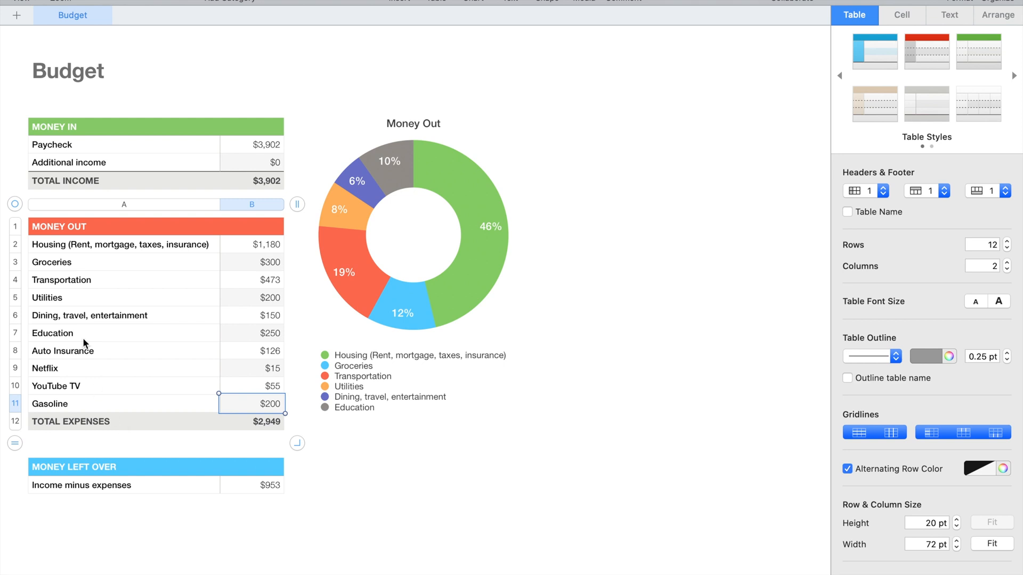
mouse_move(206, 302)
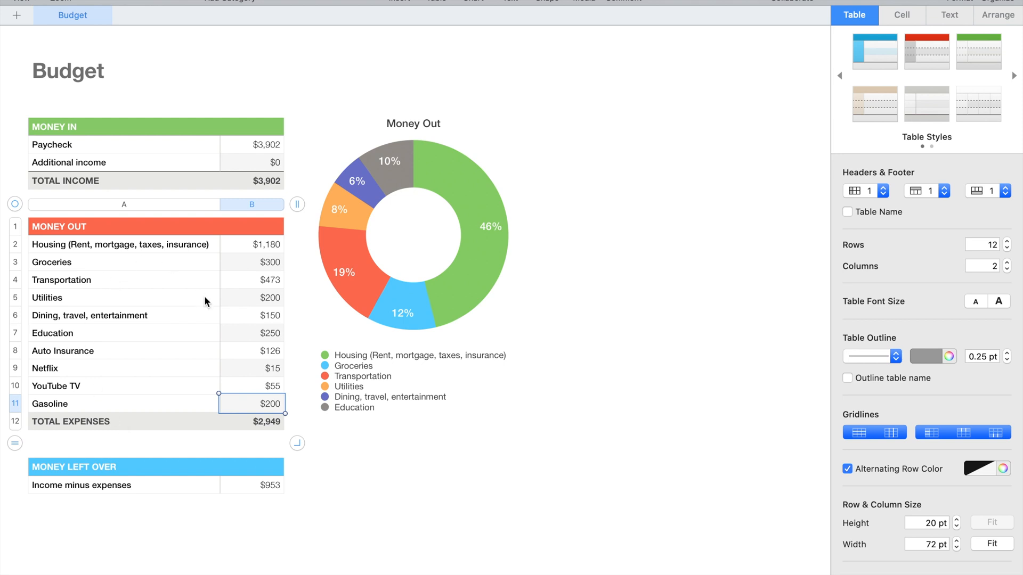
mouse_move(558, 449)
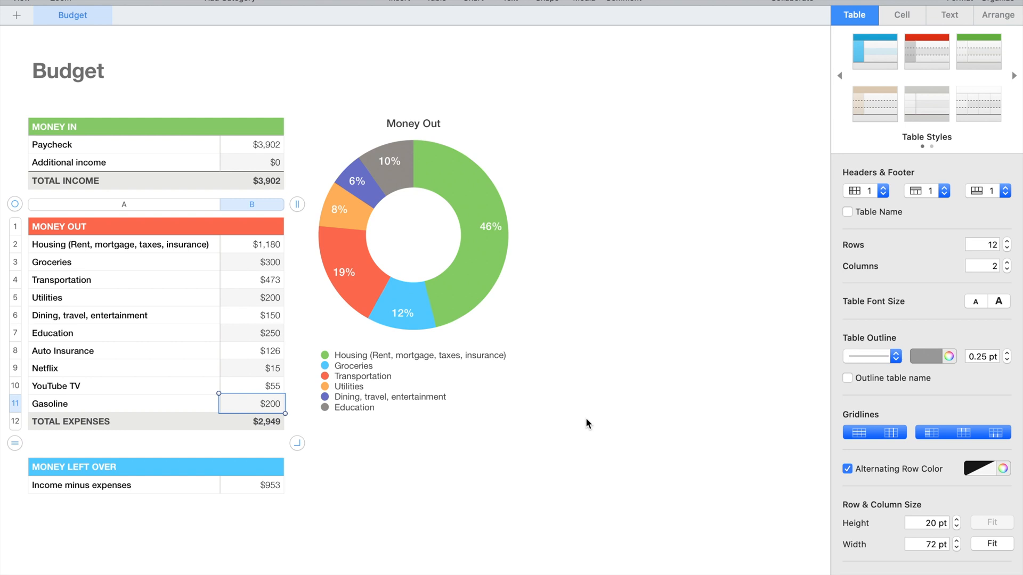
mouse_move(290, 282)
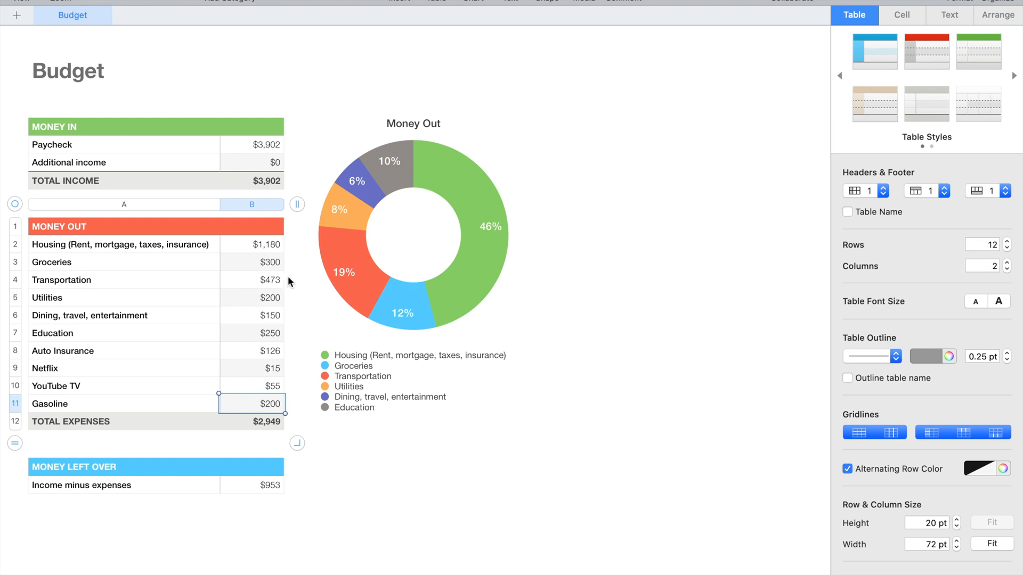
mouse_move(241, 169)
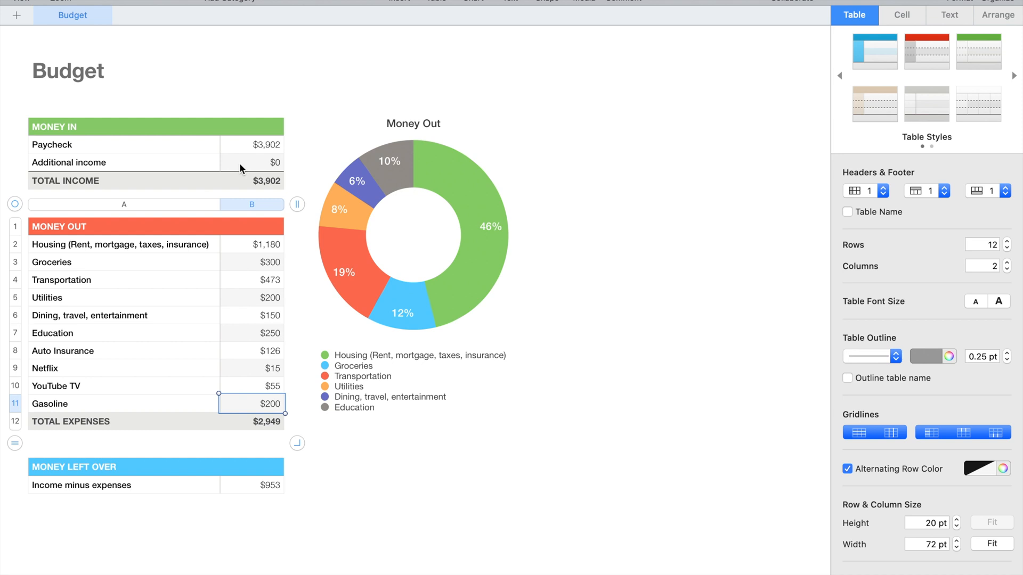
mouse_move(267, 146)
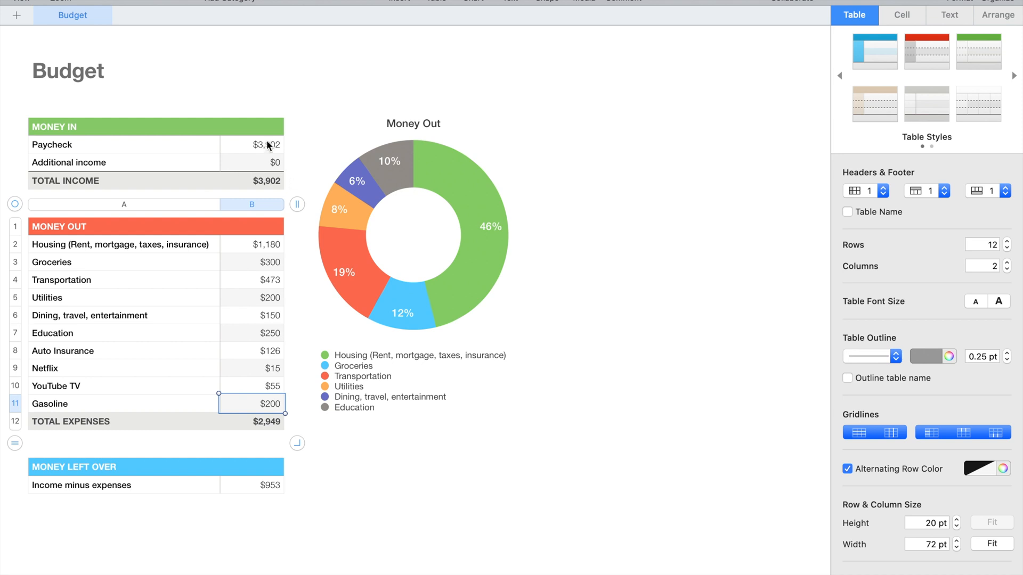
mouse_move(247, 434)
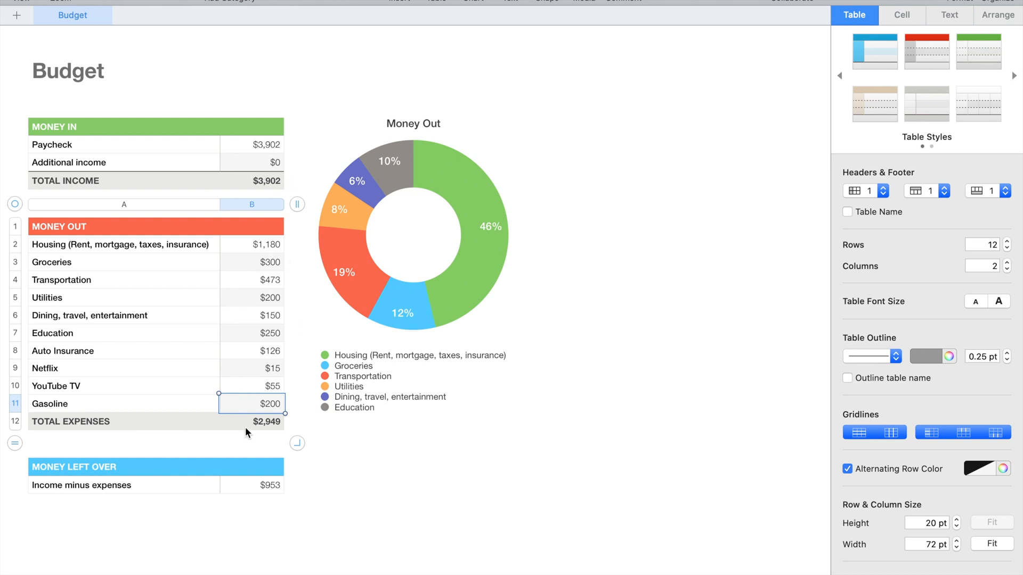
mouse_move(352, 455)
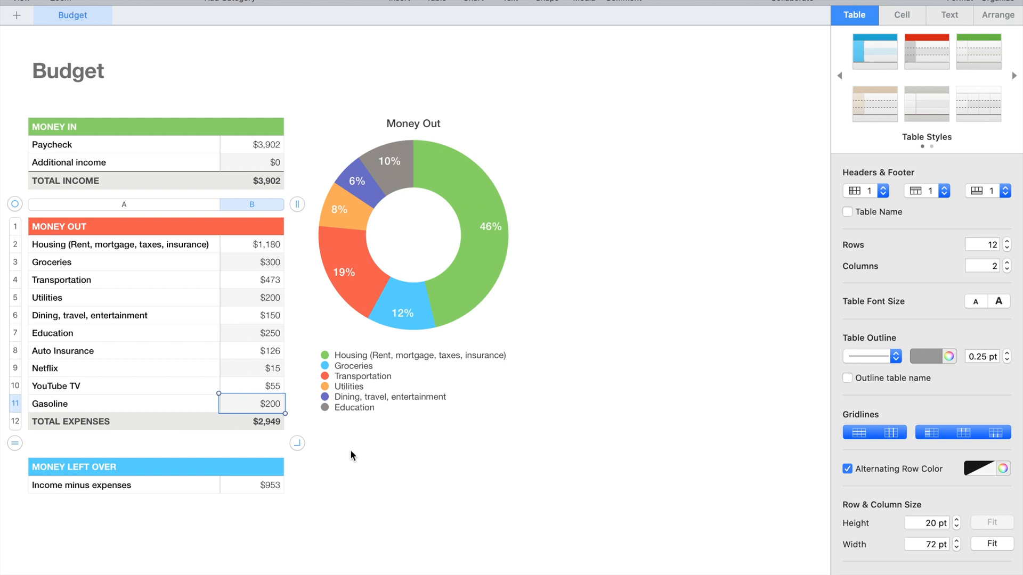
mouse_move(314, 494)
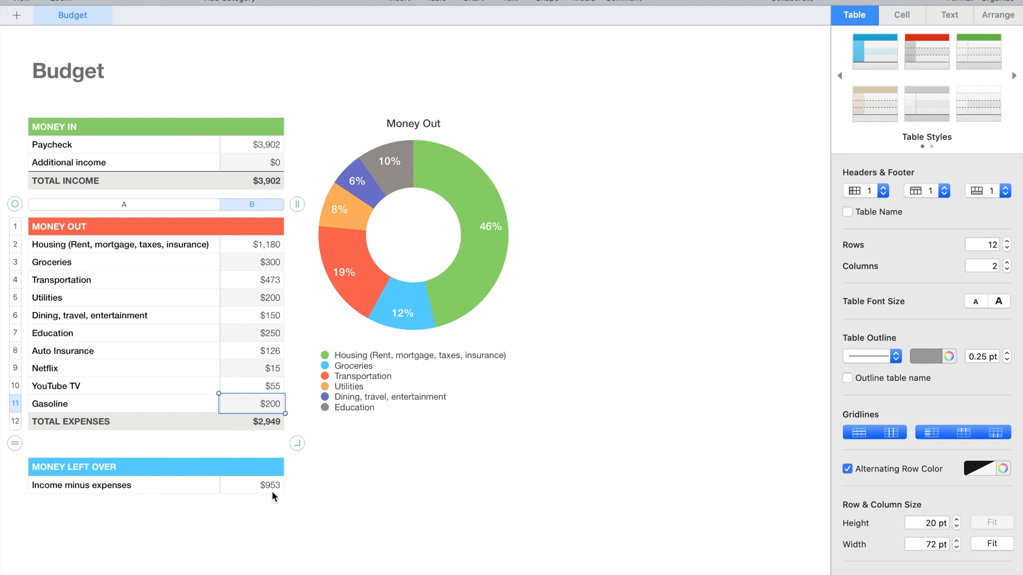
mouse_move(326, 483)
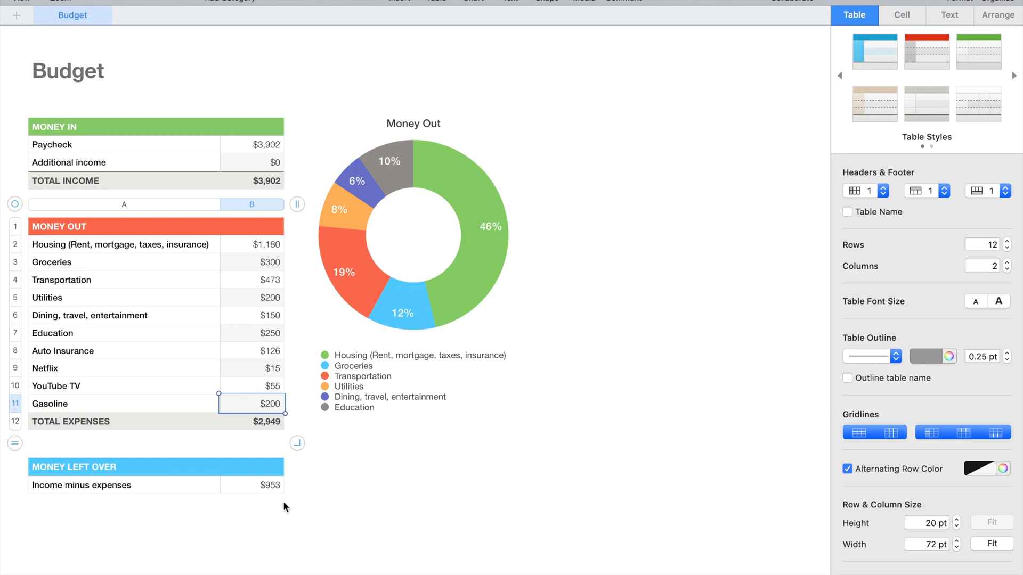
mouse_move(295, 480)
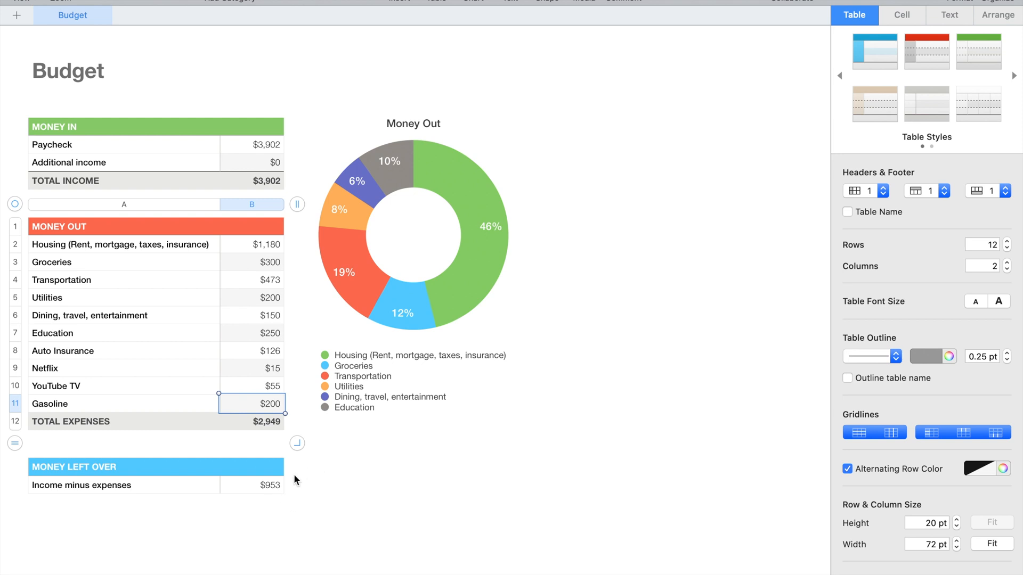
mouse_move(314, 489)
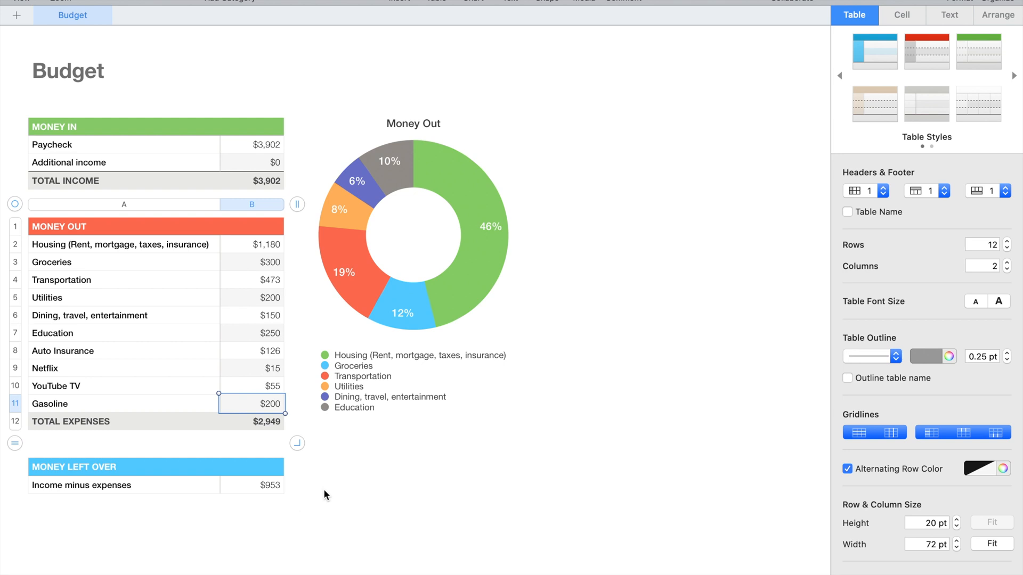
mouse_move(346, 493)
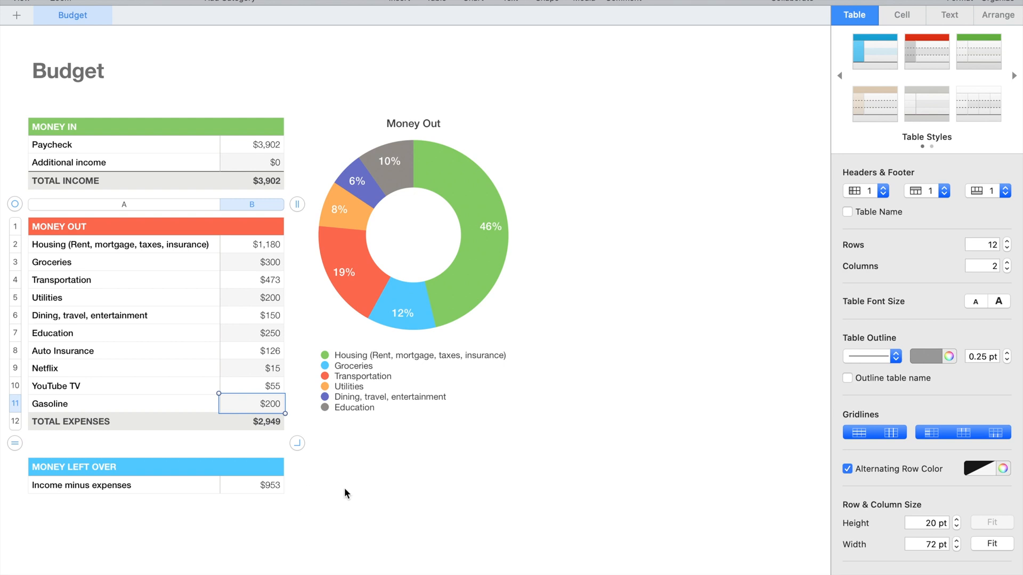